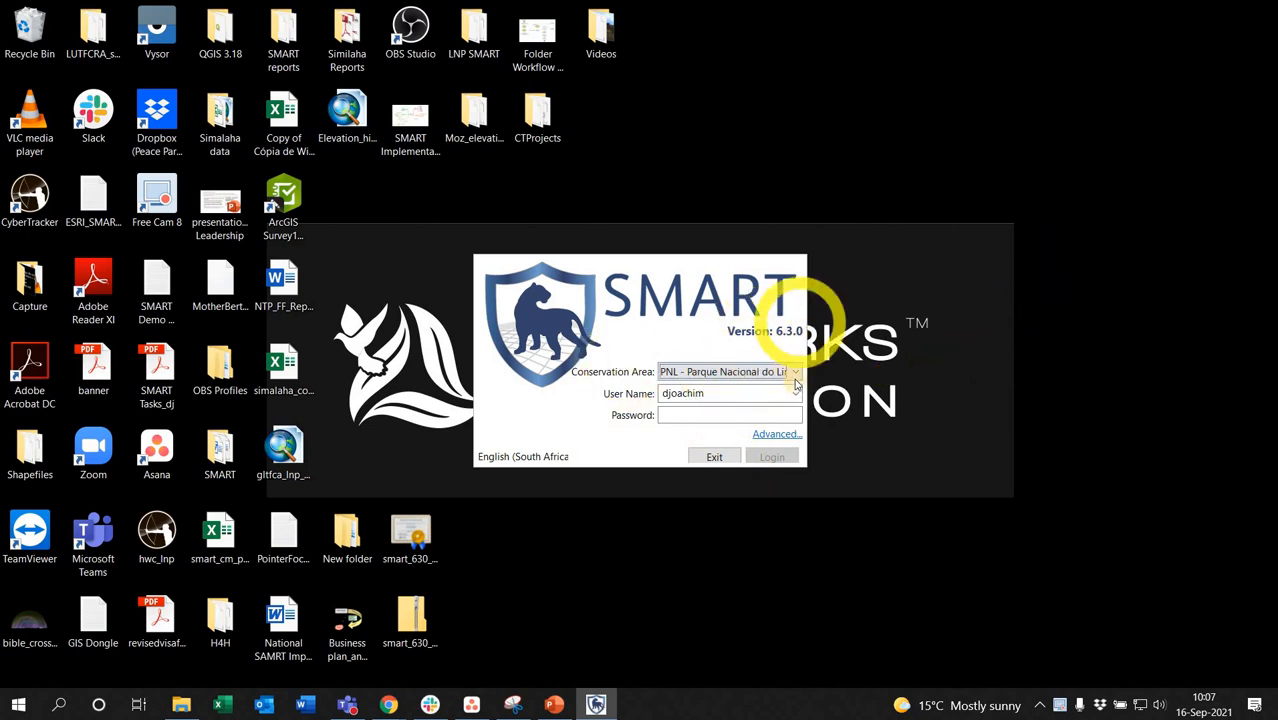
Sign in to SMART - Example Conservation Area as the smart user in version 6.3
left_click(796, 370)
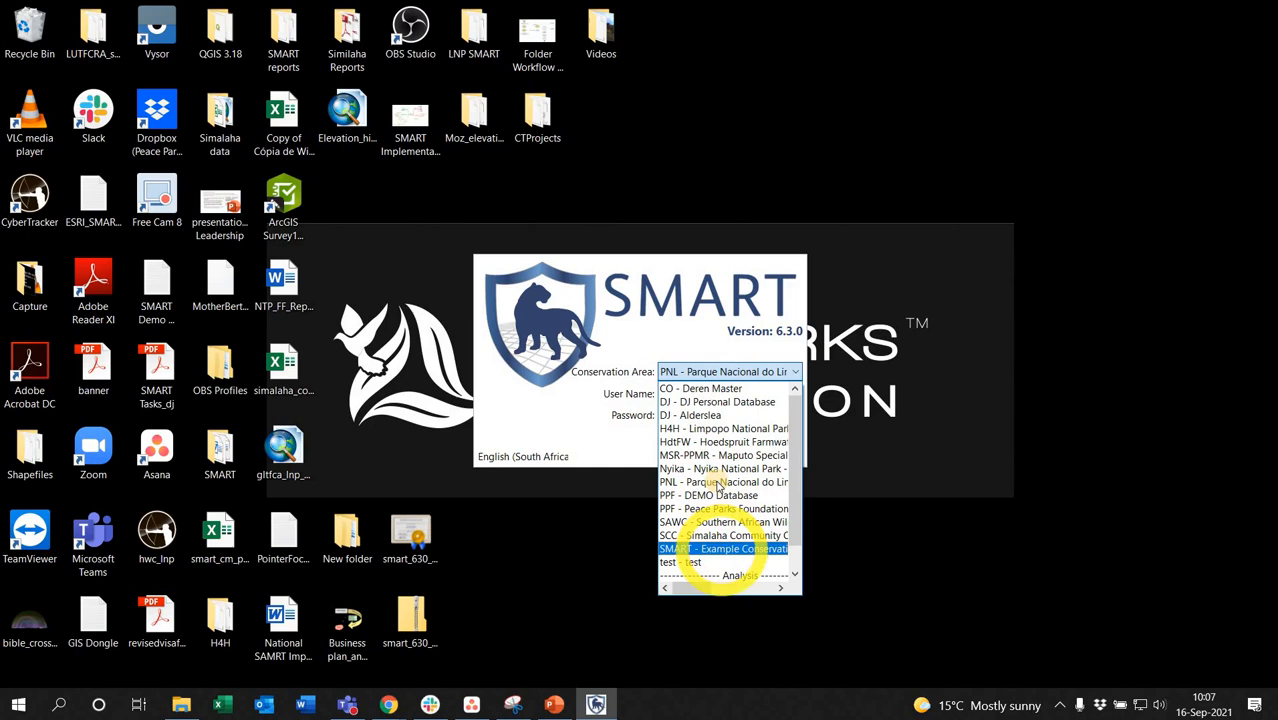
left_click(722, 548)
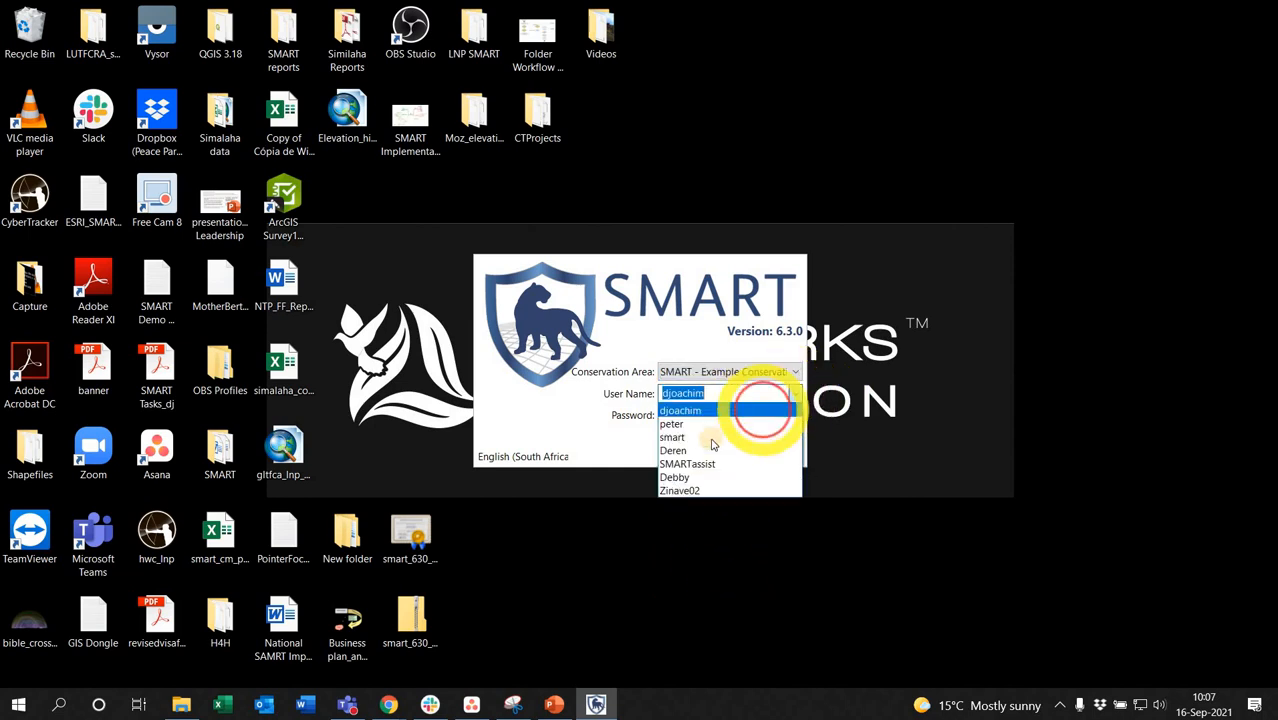
left_click(672, 436)
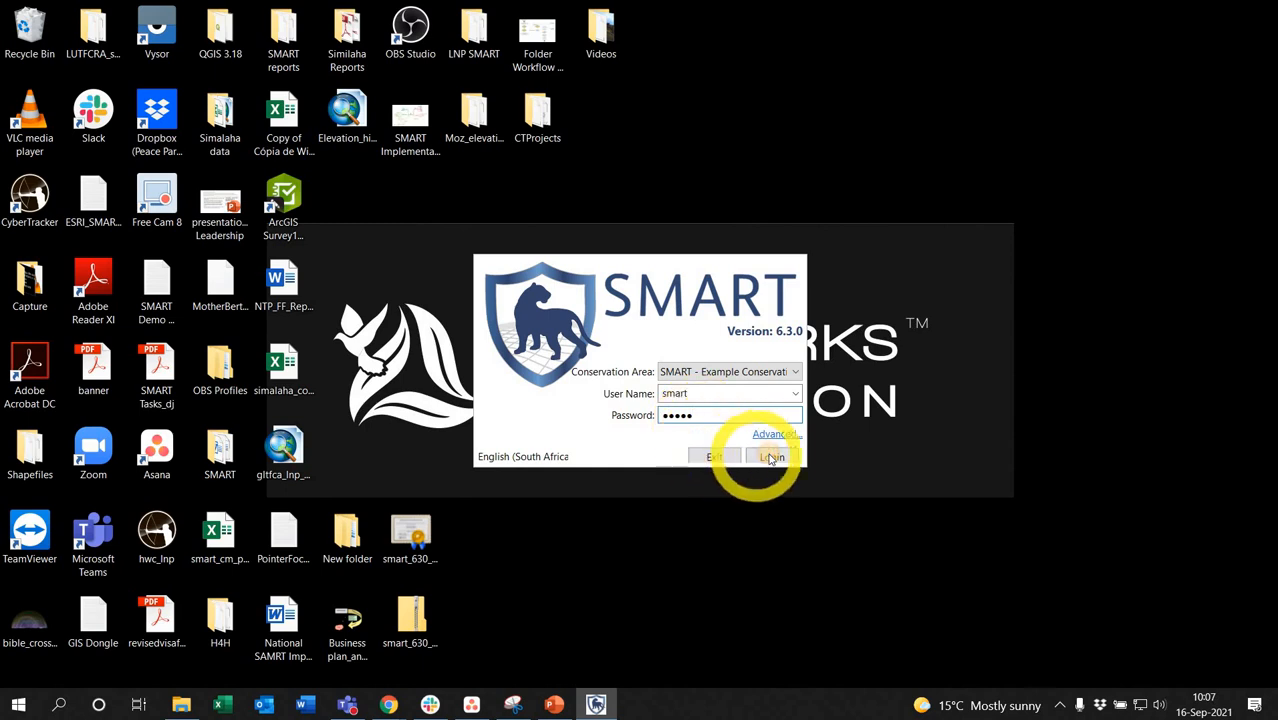
left_click(772, 456)
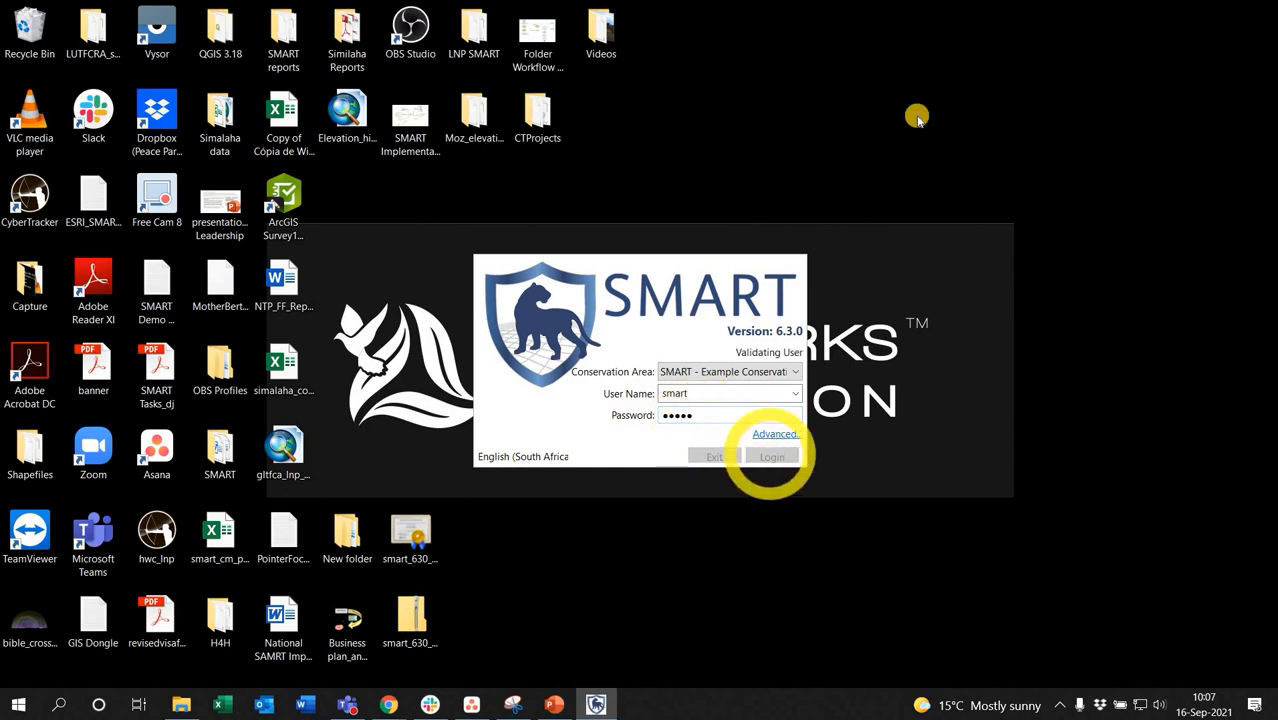
left_click(772, 456)
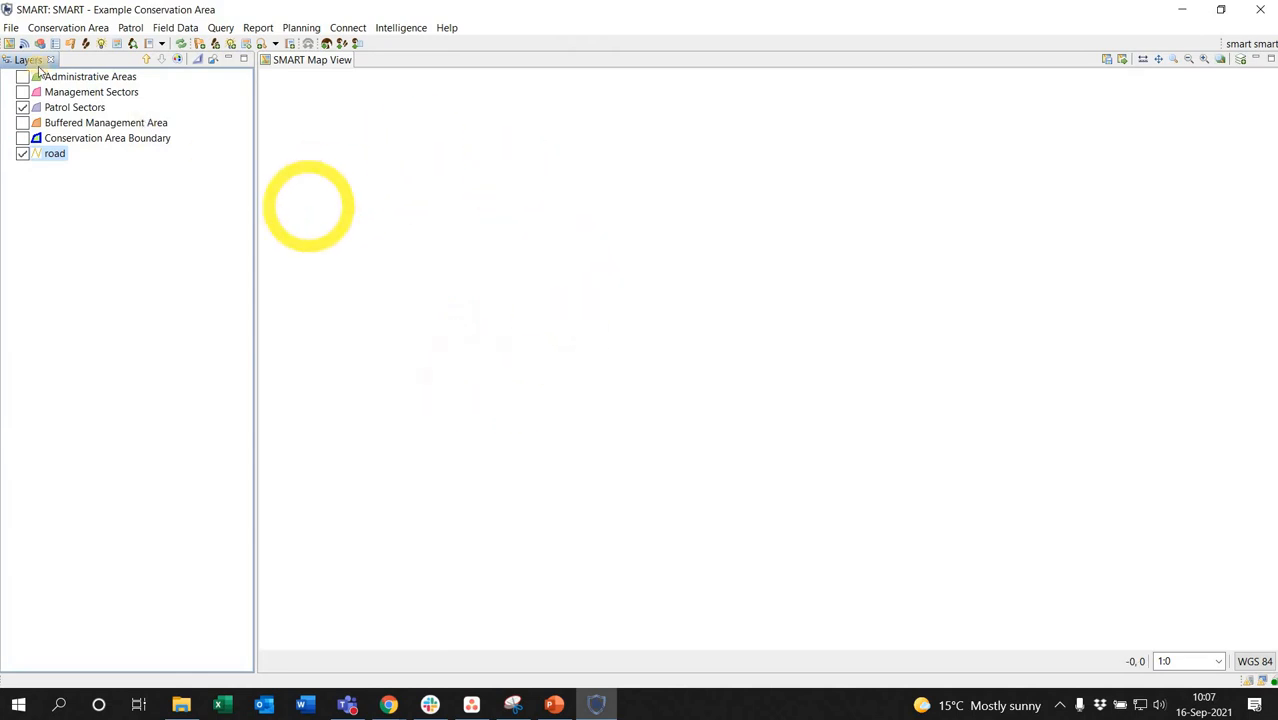
Back up the whole system to a zip file via File > Backup System and confirm completion
left_click(12, 28)
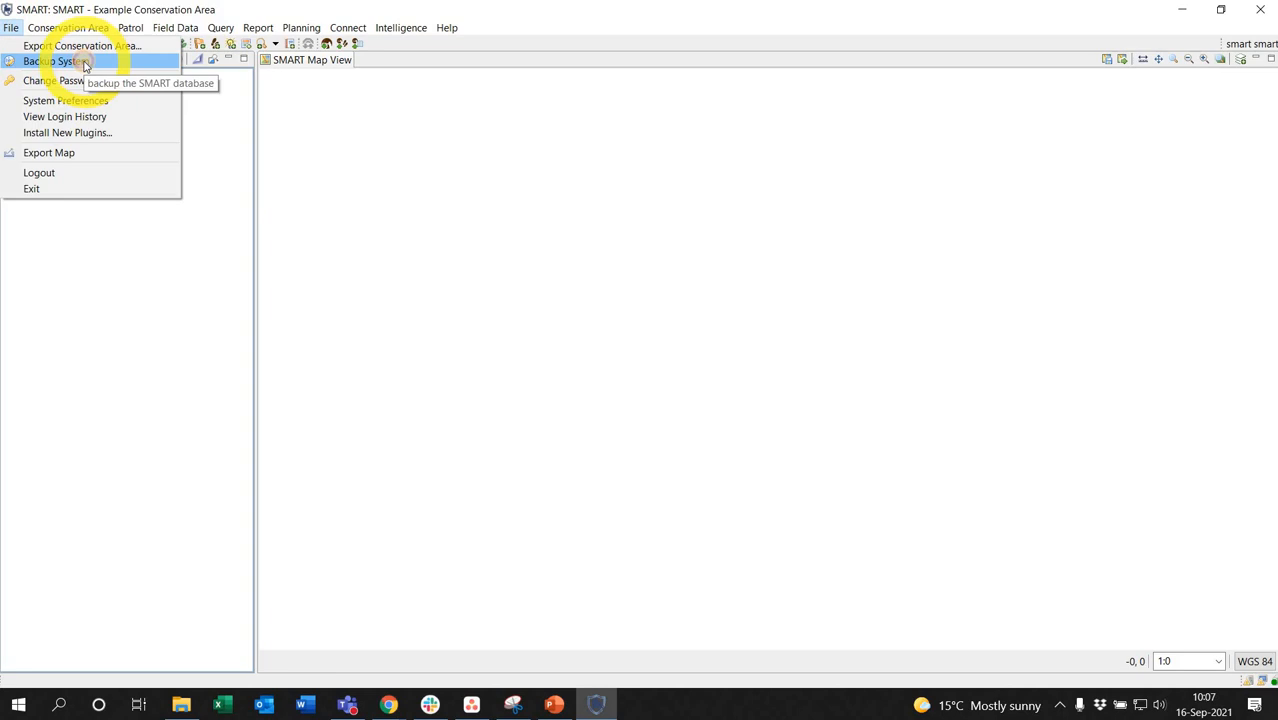
left_click(54, 60)
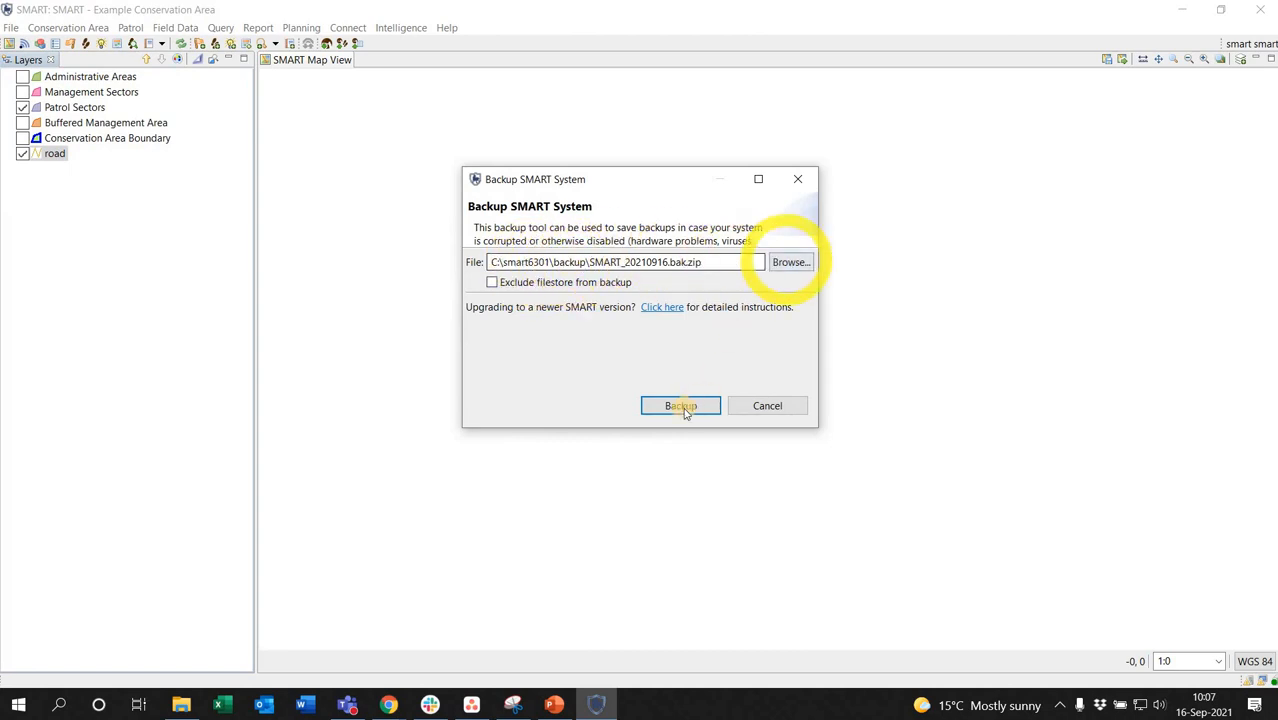
left_click(680, 404)
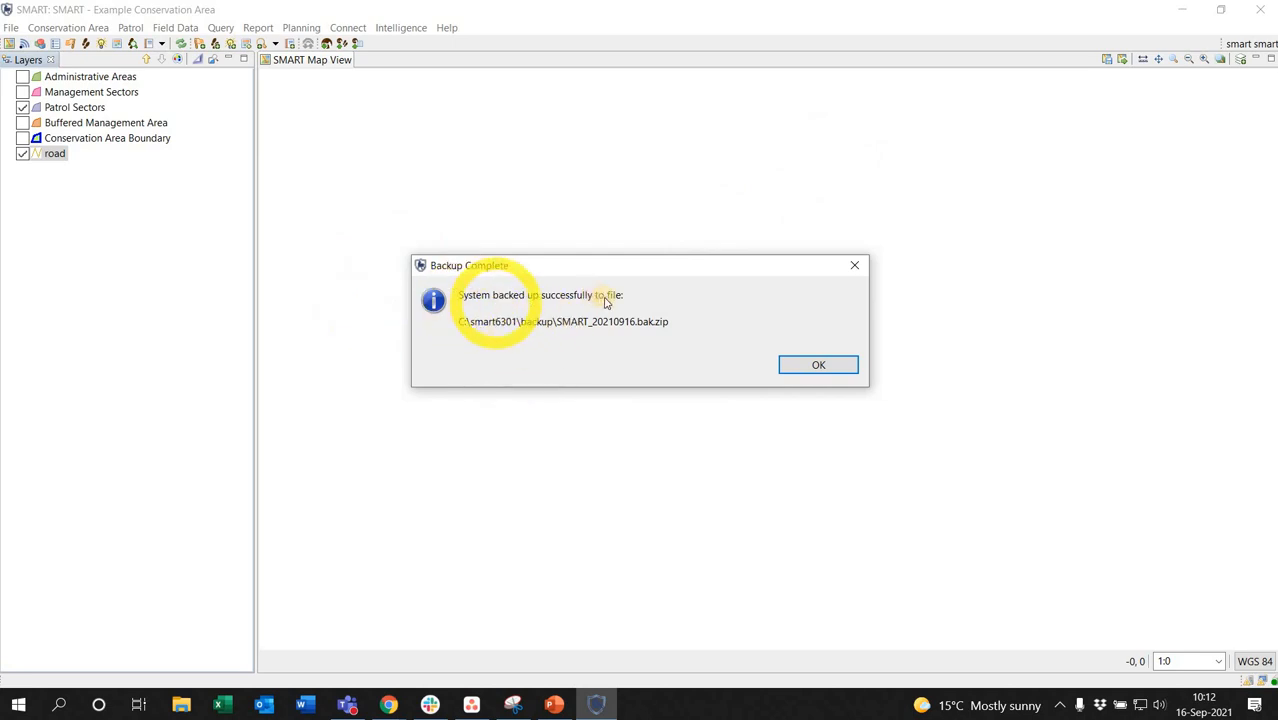
mouse_move(818, 364)
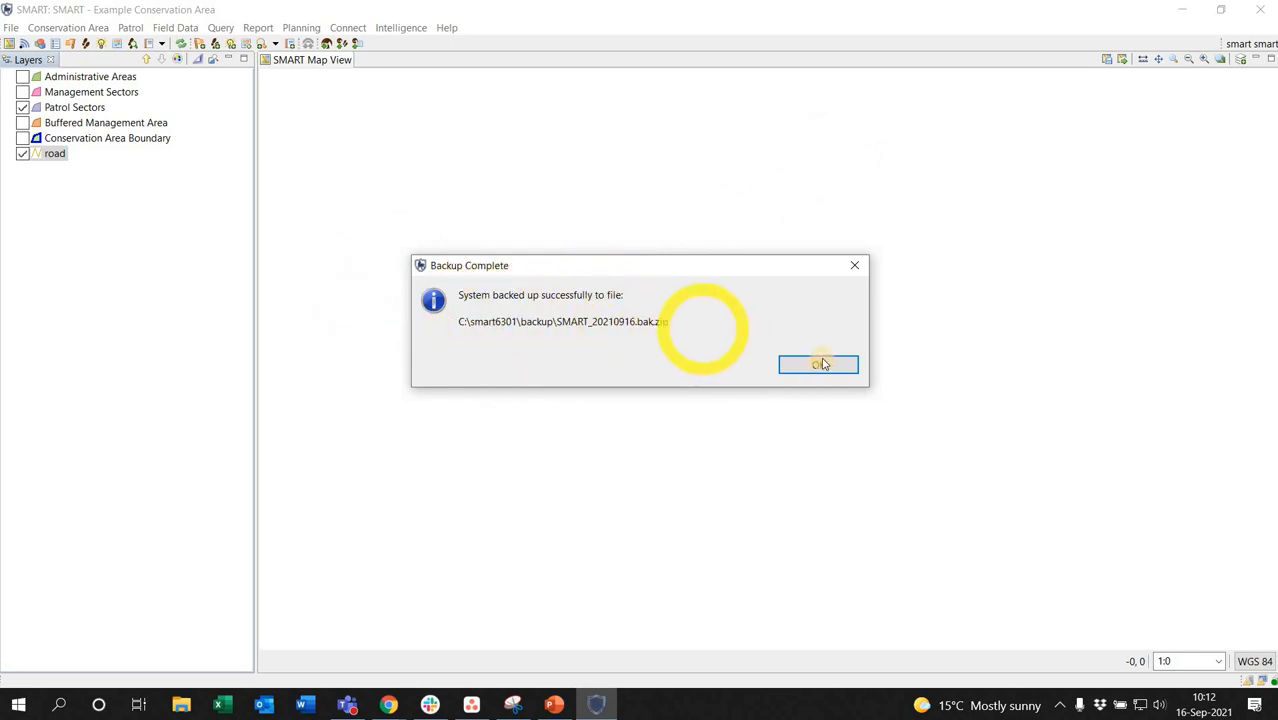
left_click(818, 364)
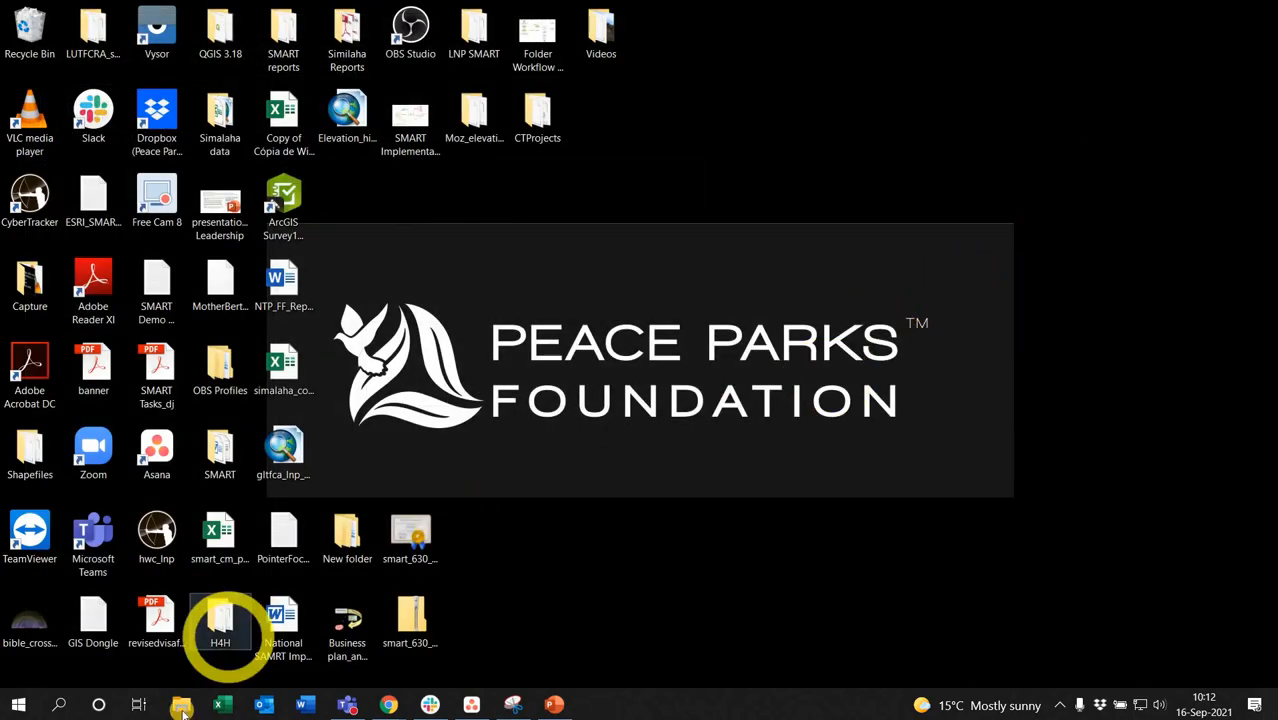
Launch SMART from C:\smart v7.1.0, running it anyway past the Windows protection warning
left_click(180, 704)
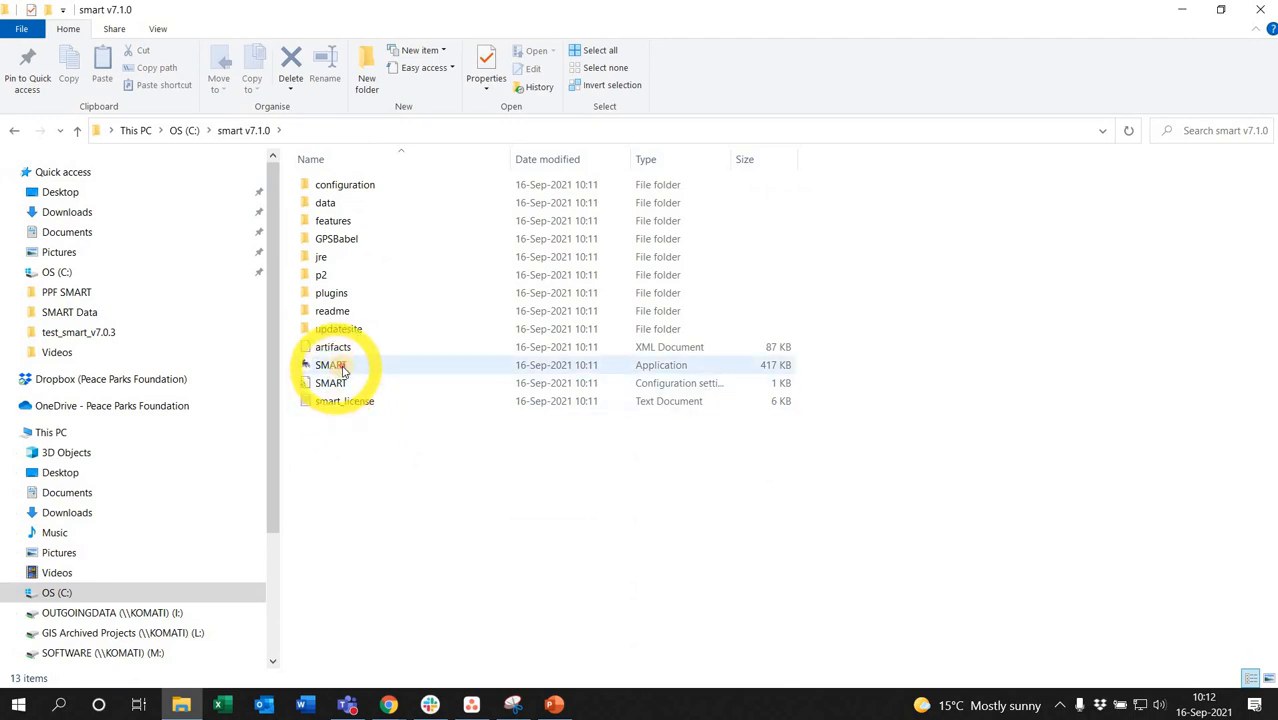
left_click(332, 364)
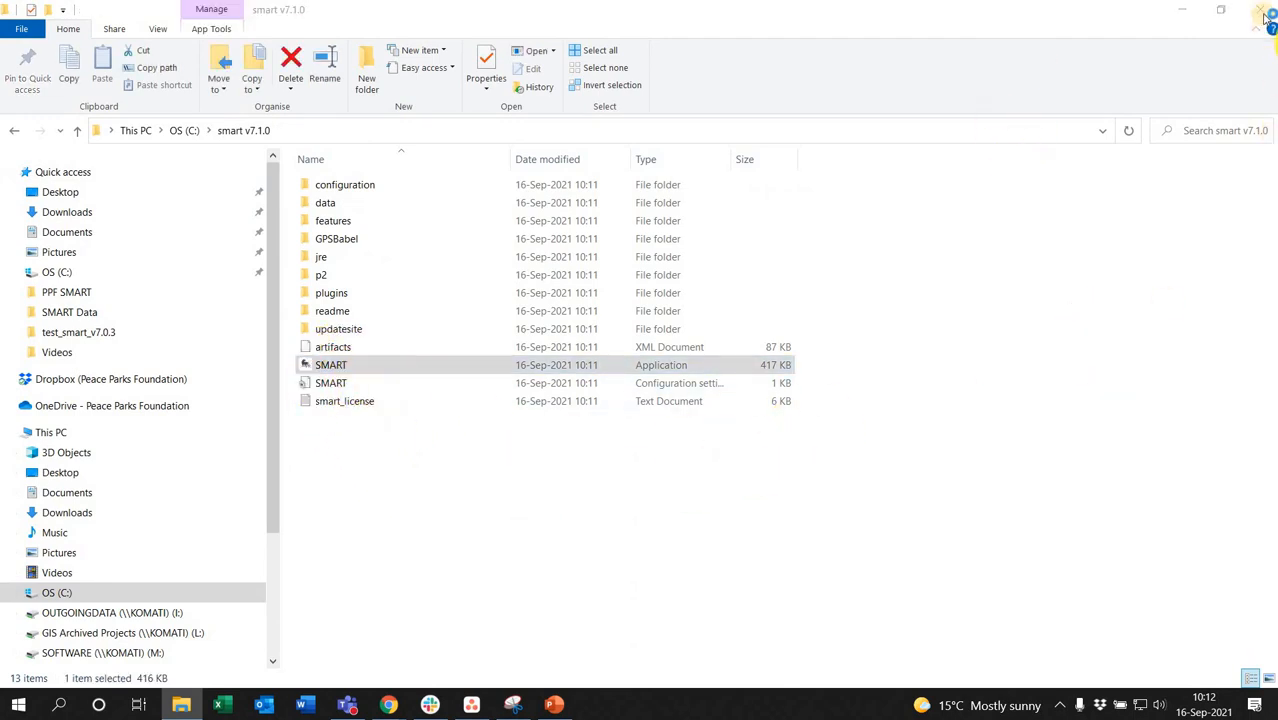
double_click(332, 364)
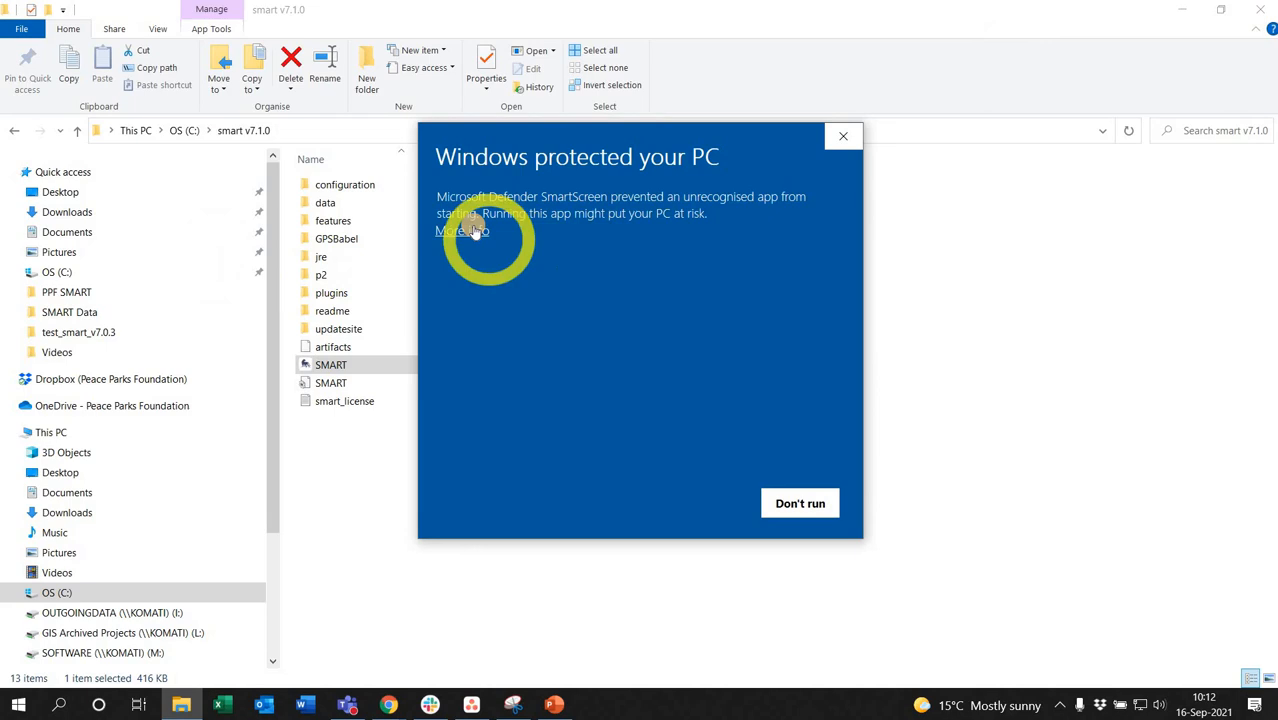
left_click(460, 230)
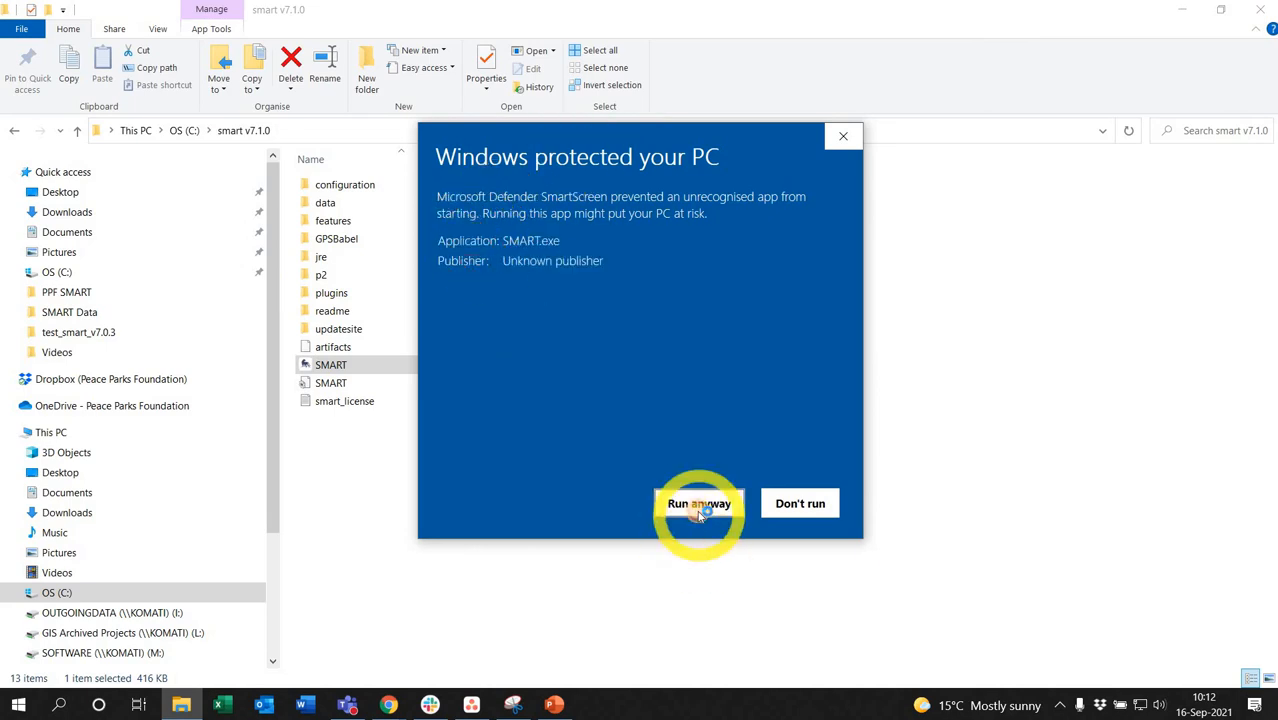
left_click(698, 504)
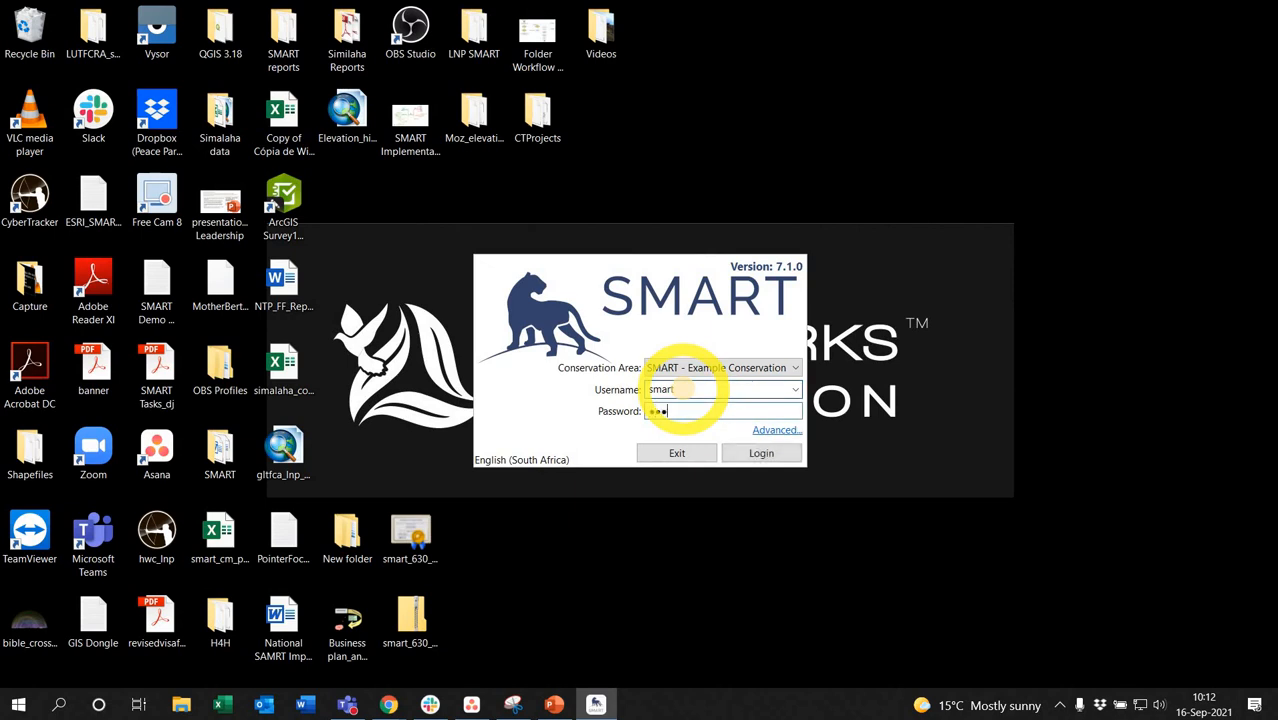
Log in as smart in SMART 7.1.0 and maximize the window with the example area's map
left_click(762, 452)
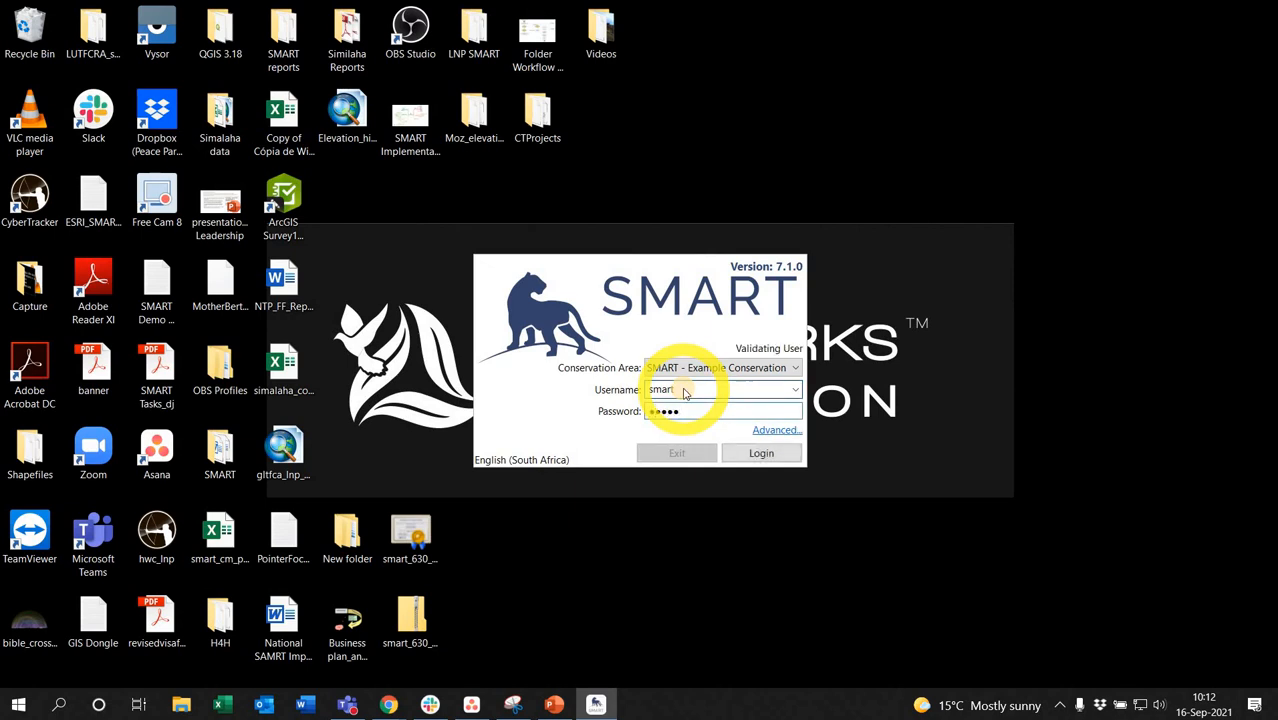
left_click(762, 452)
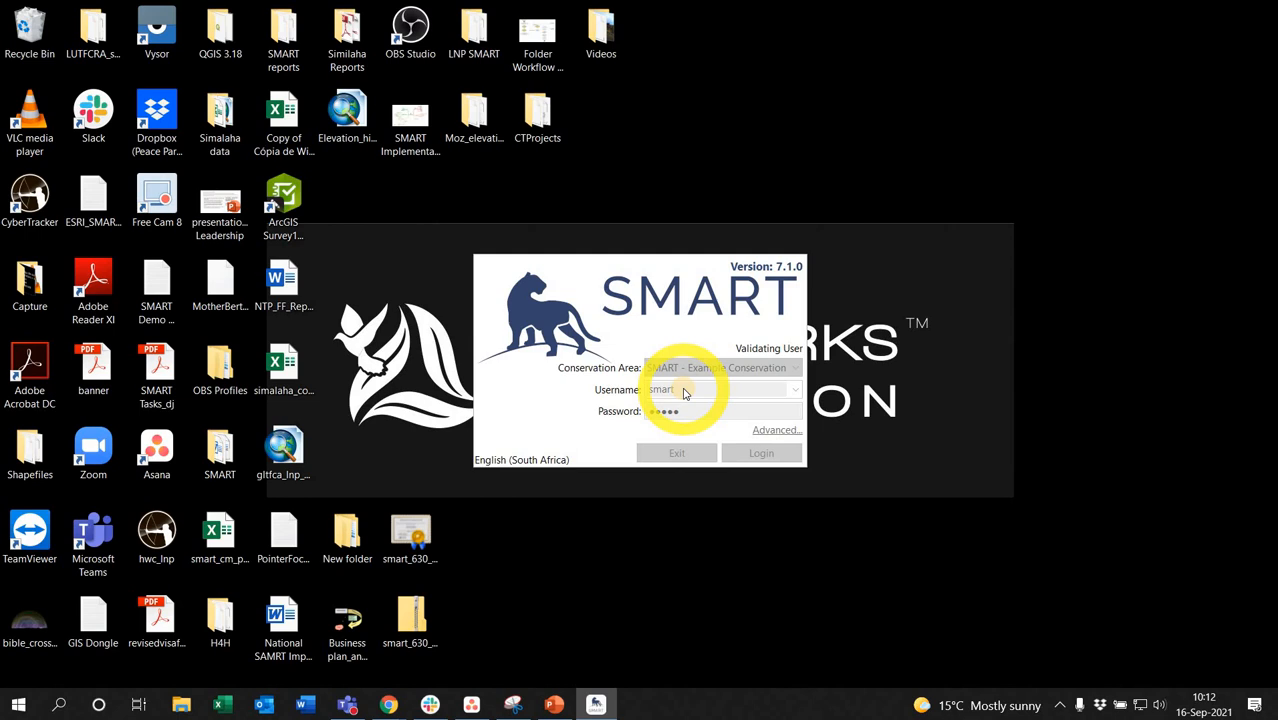
left_click(762, 452)
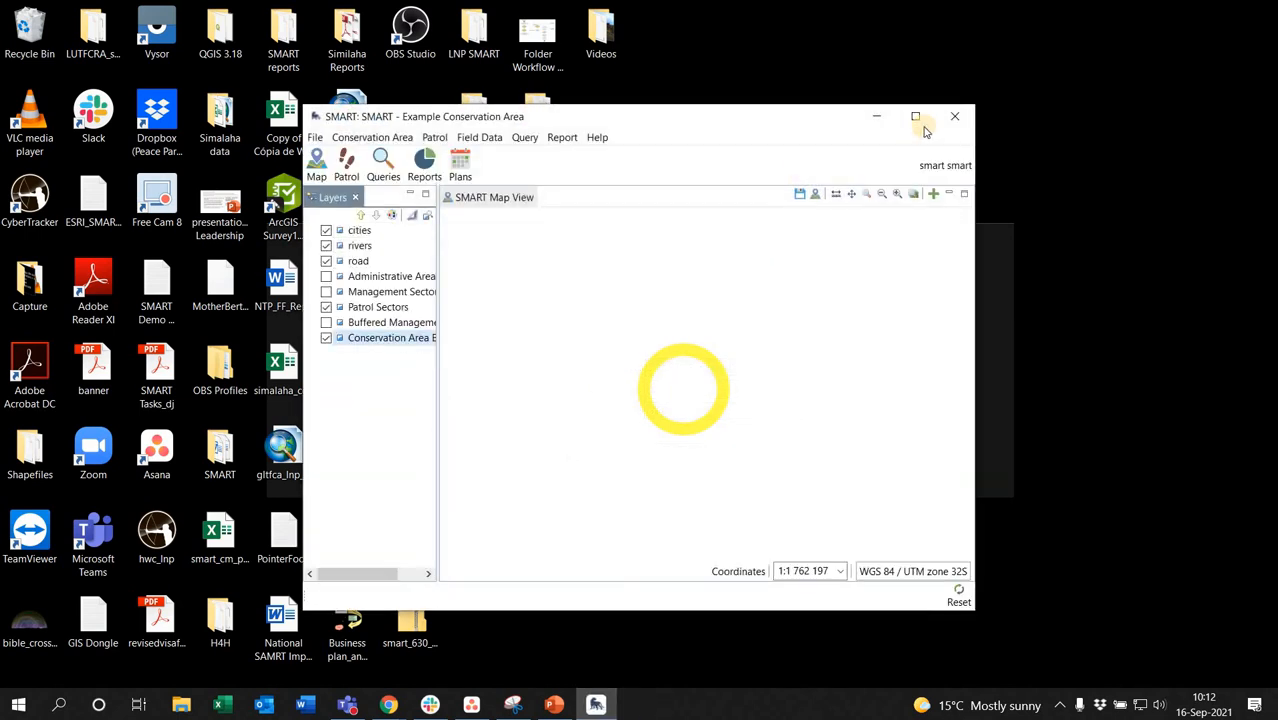
left_click(916, 116)
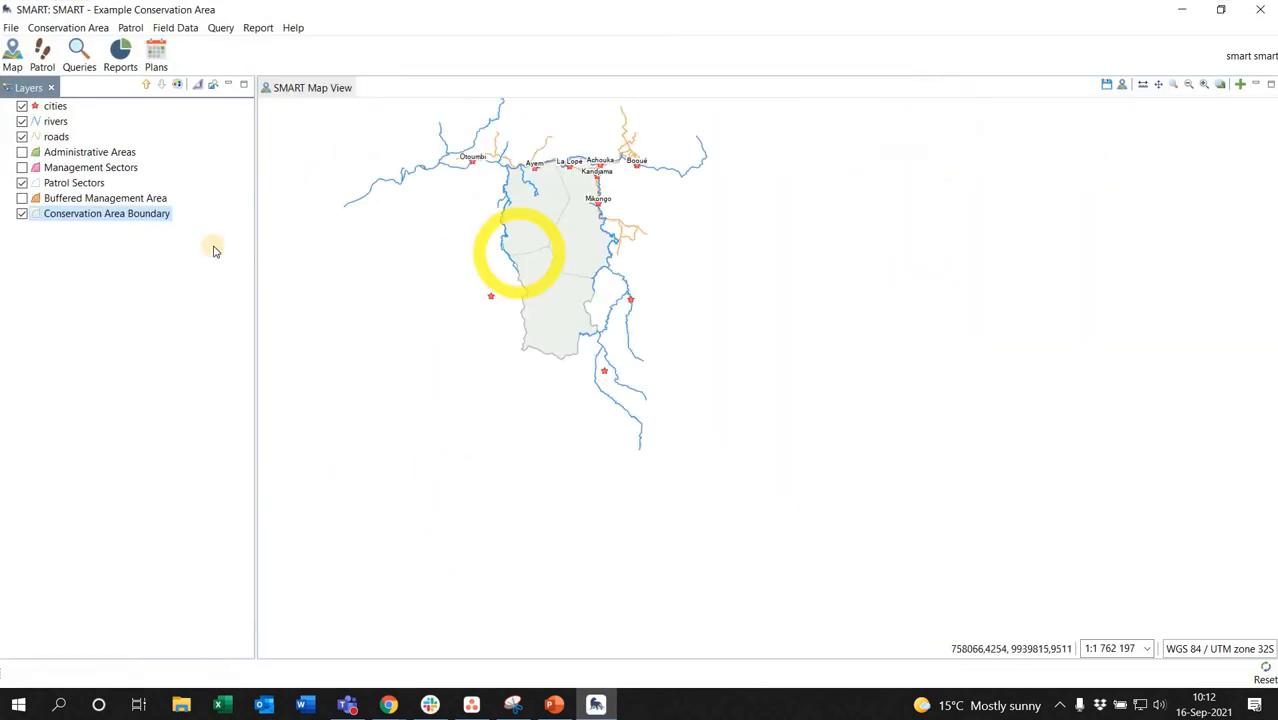
left_click(12, 28)
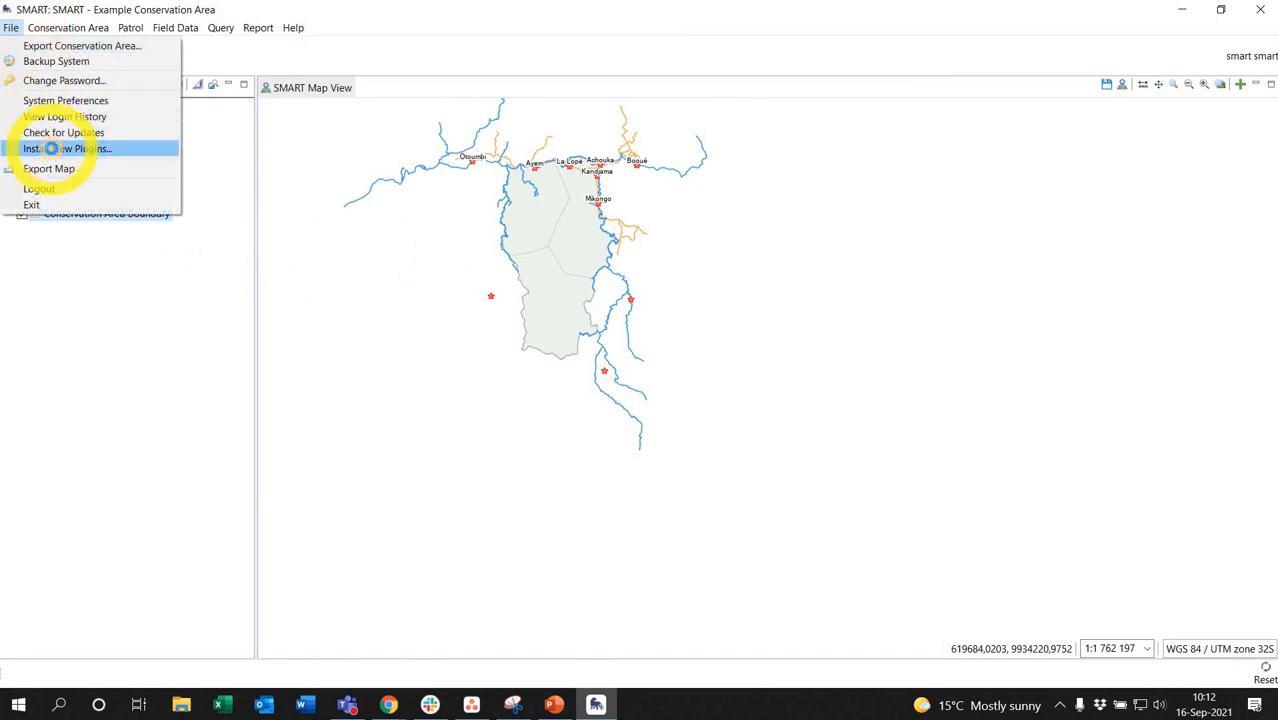
In Install New Plugins, choose Local SMART Core Update Site (7.1.0) and select all plugins
left_click(68, 148)
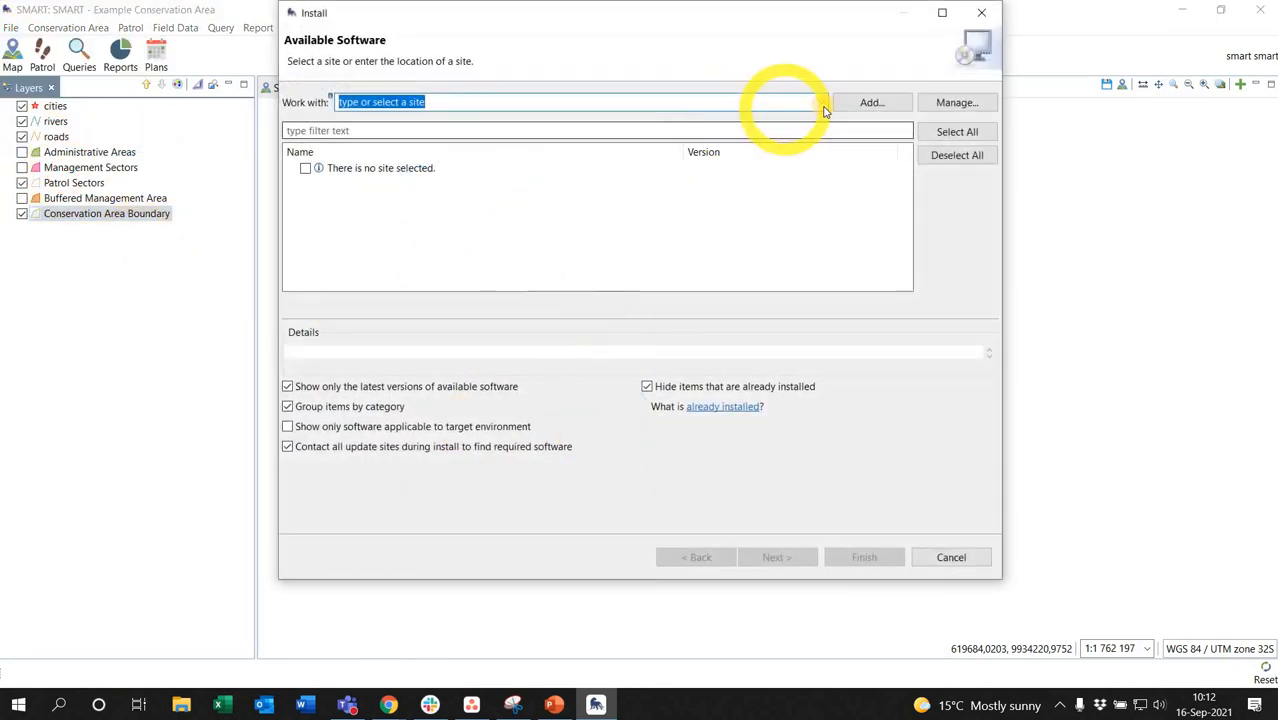
left_click(820, 102)
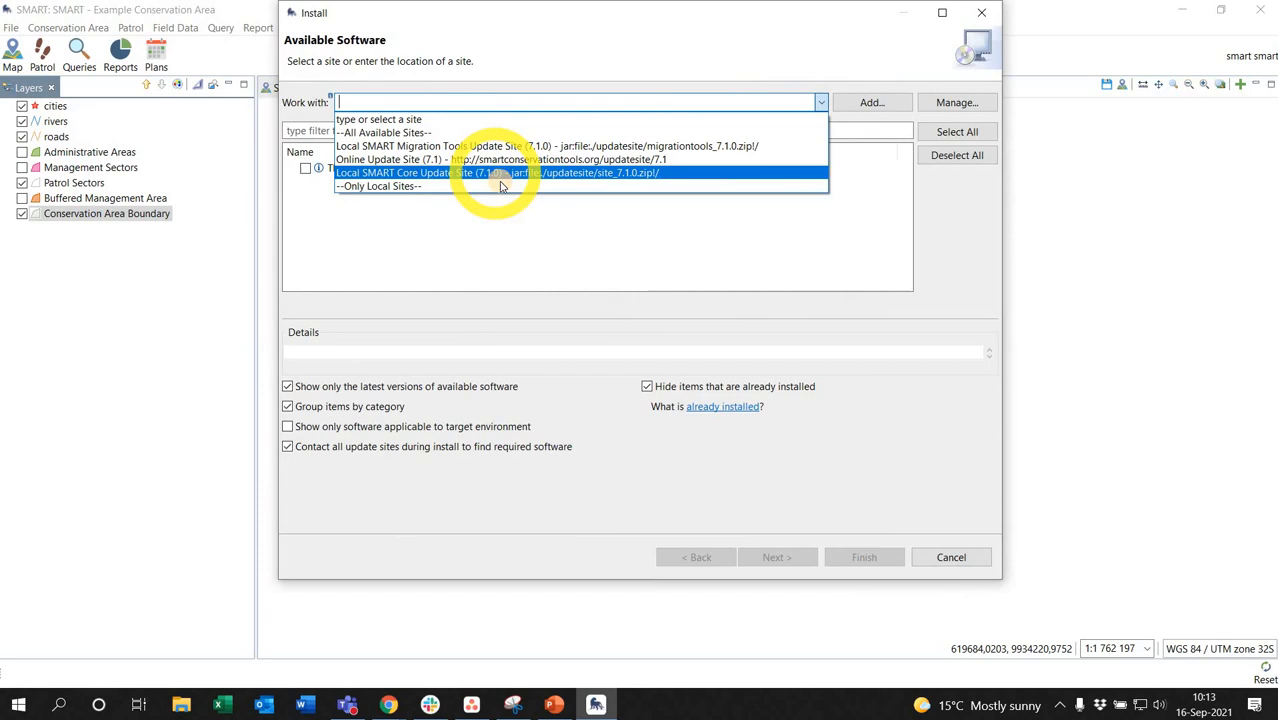
left_click(498, 172)
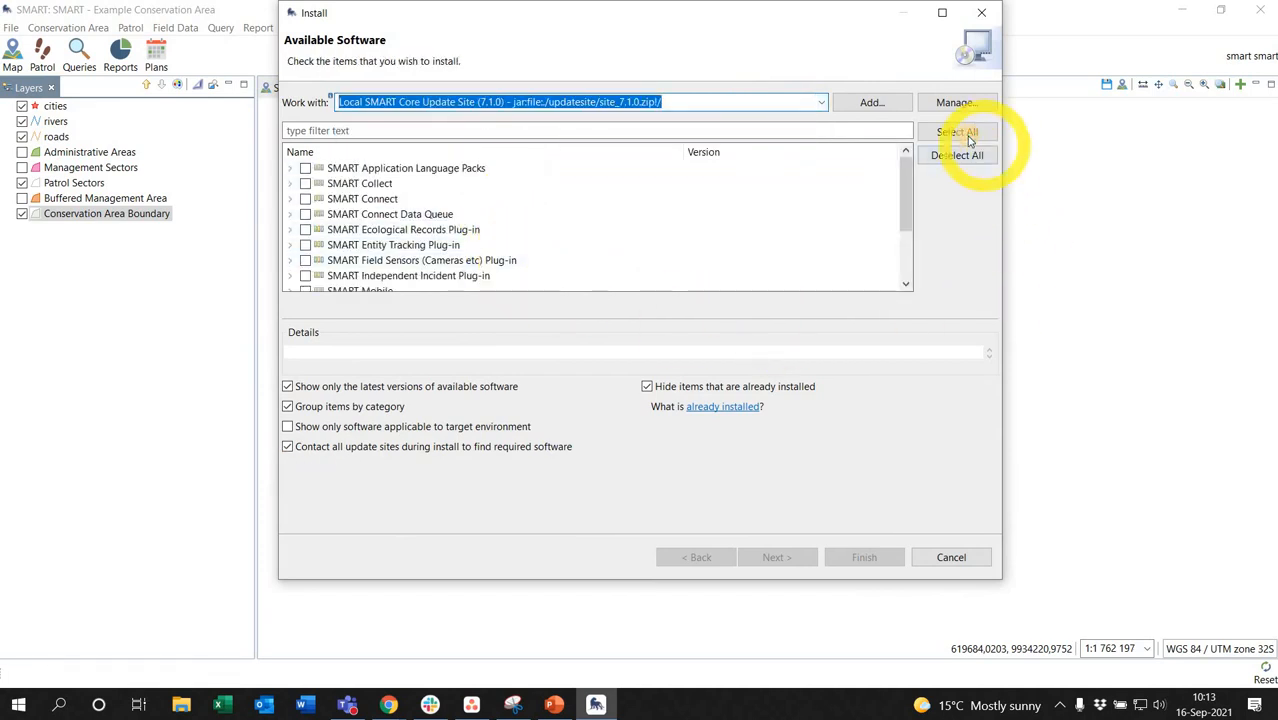
left_click(956, 132)
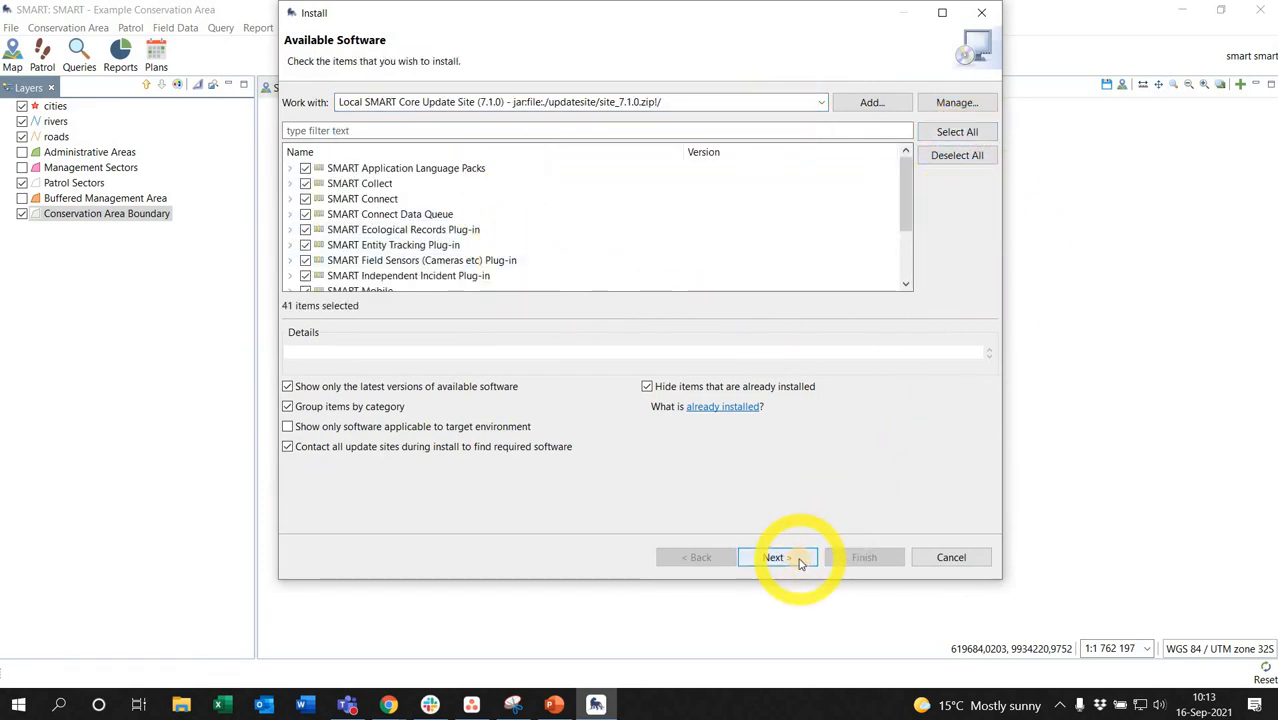
Advance through the install steps to the licence review and accept the agreements
left_click(776, 556)
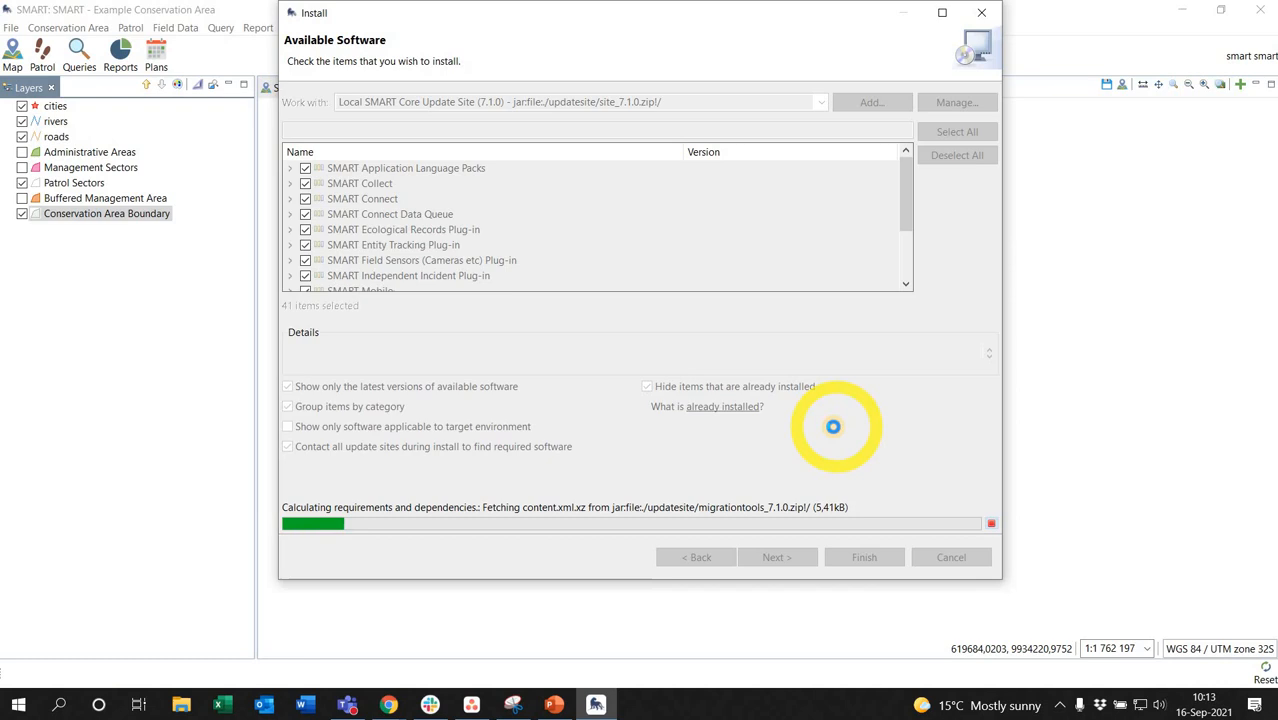
left_click(776, 556)
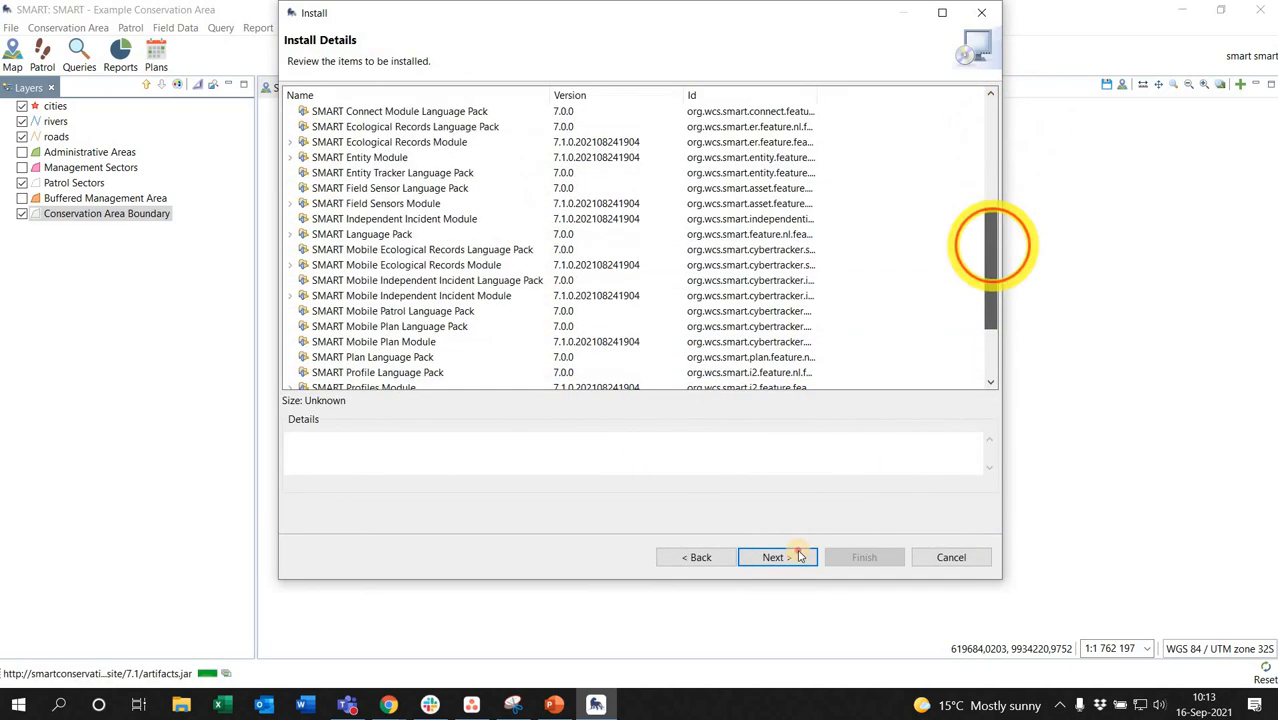
left_click(776, 556)
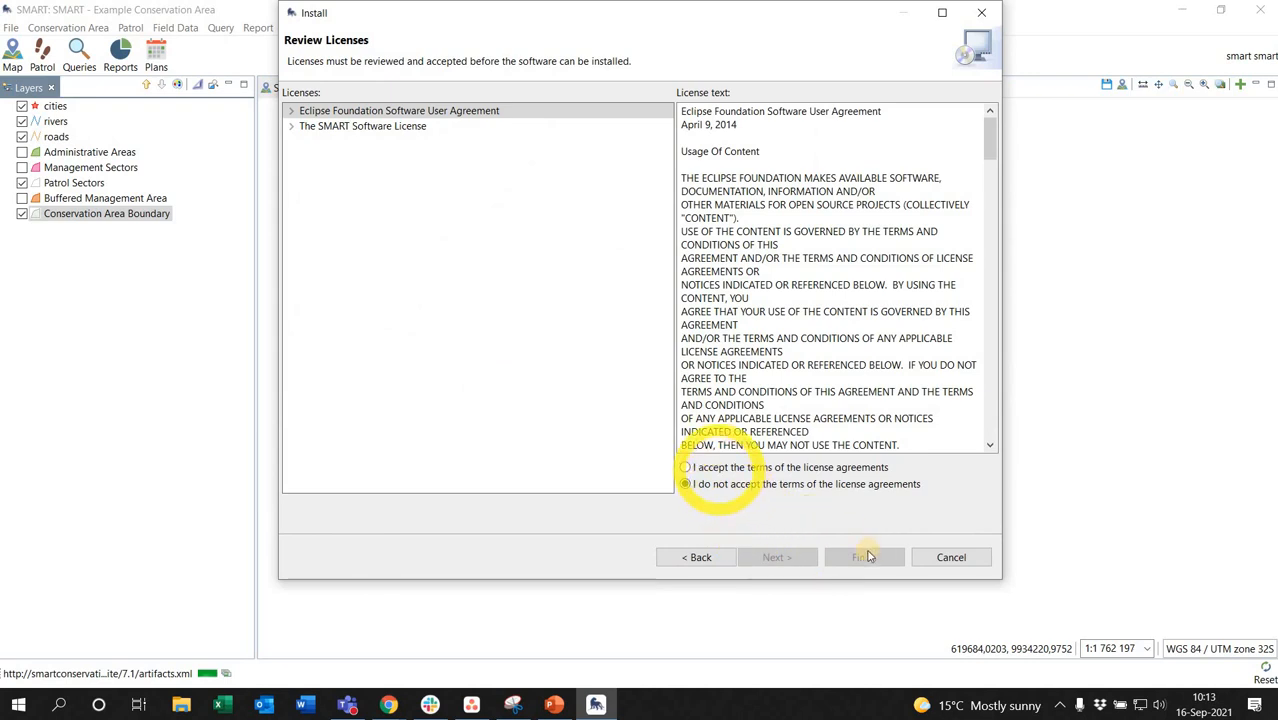
left_click(864, 556)
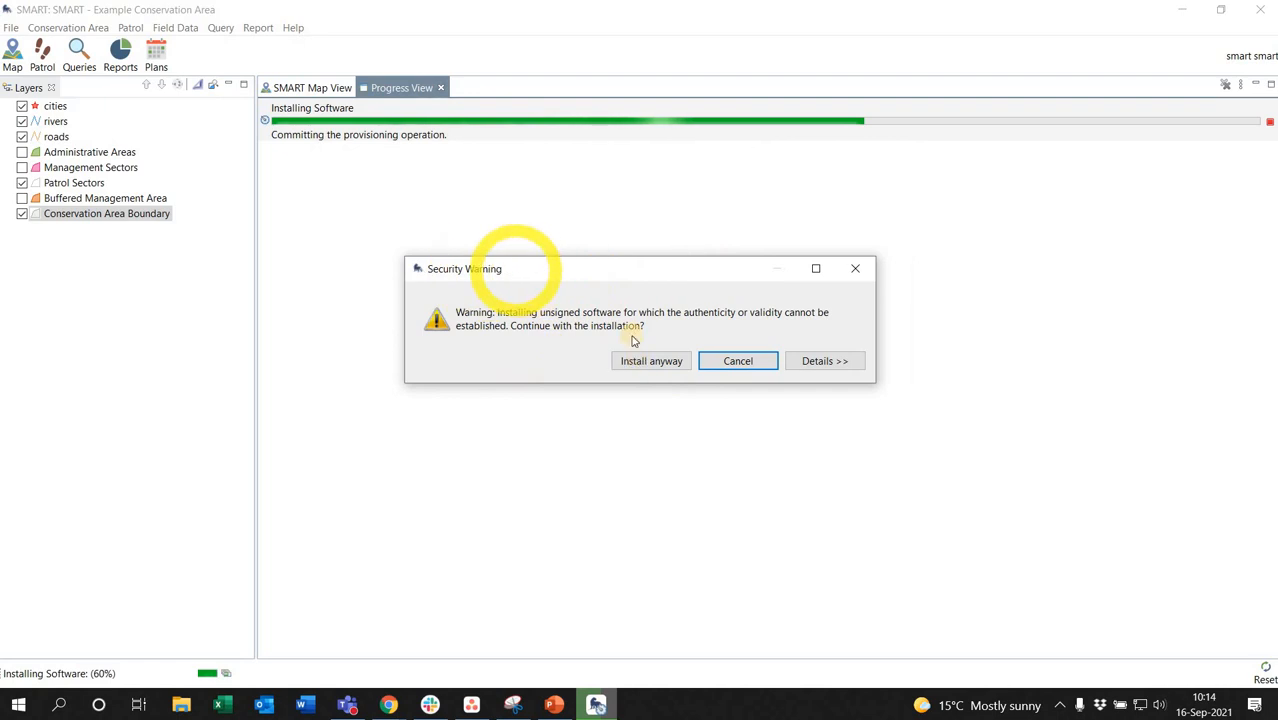
Install the unsigned plugins anyway and restart SMART to apply the update
left_click(652, 360)
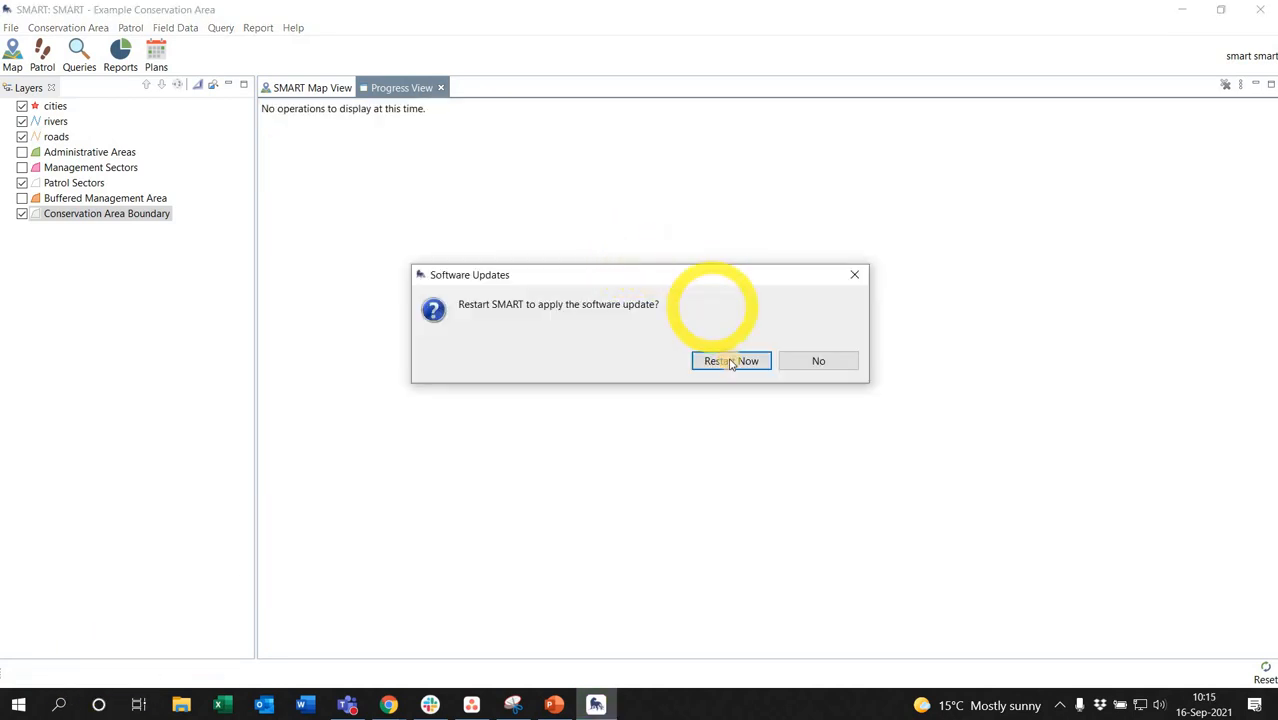
left_click(732, 360)
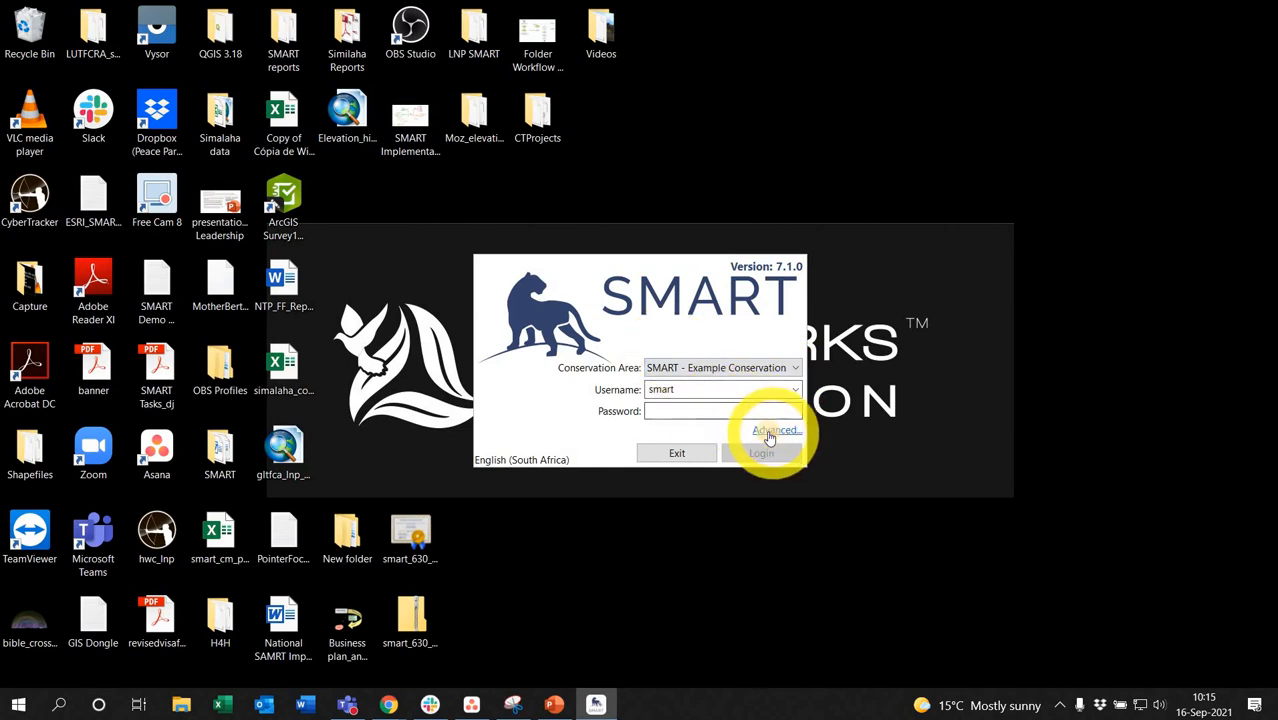
From Advanced, choose Upgrade and/or Restore a Backup and confirm replacing all conservation areas
left_click(774, 430)
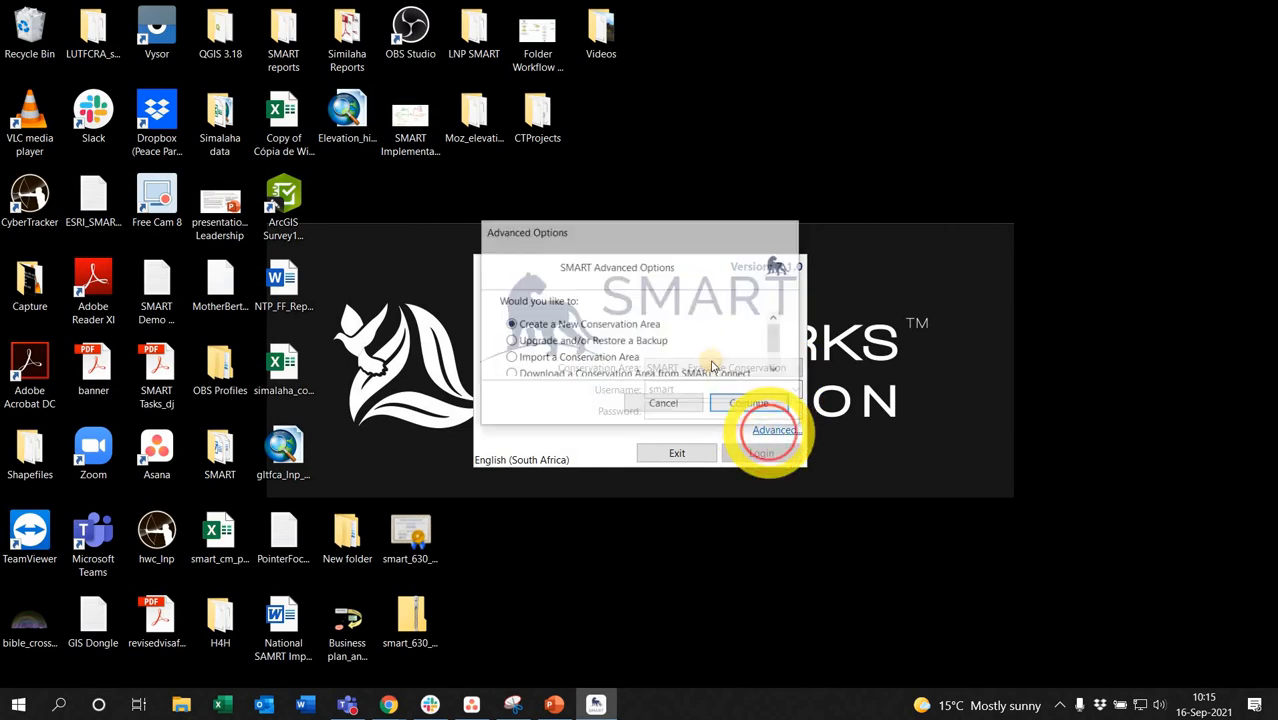
left_click(774, 428)
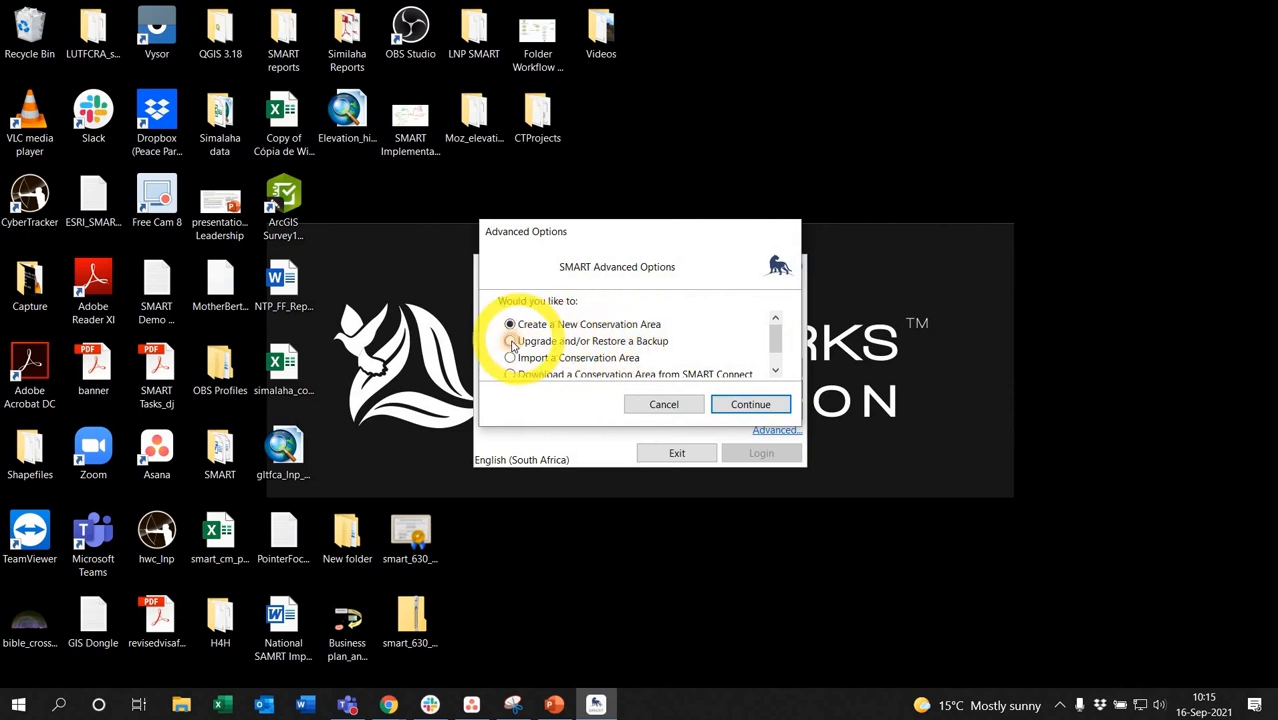
left_click(510, 340)
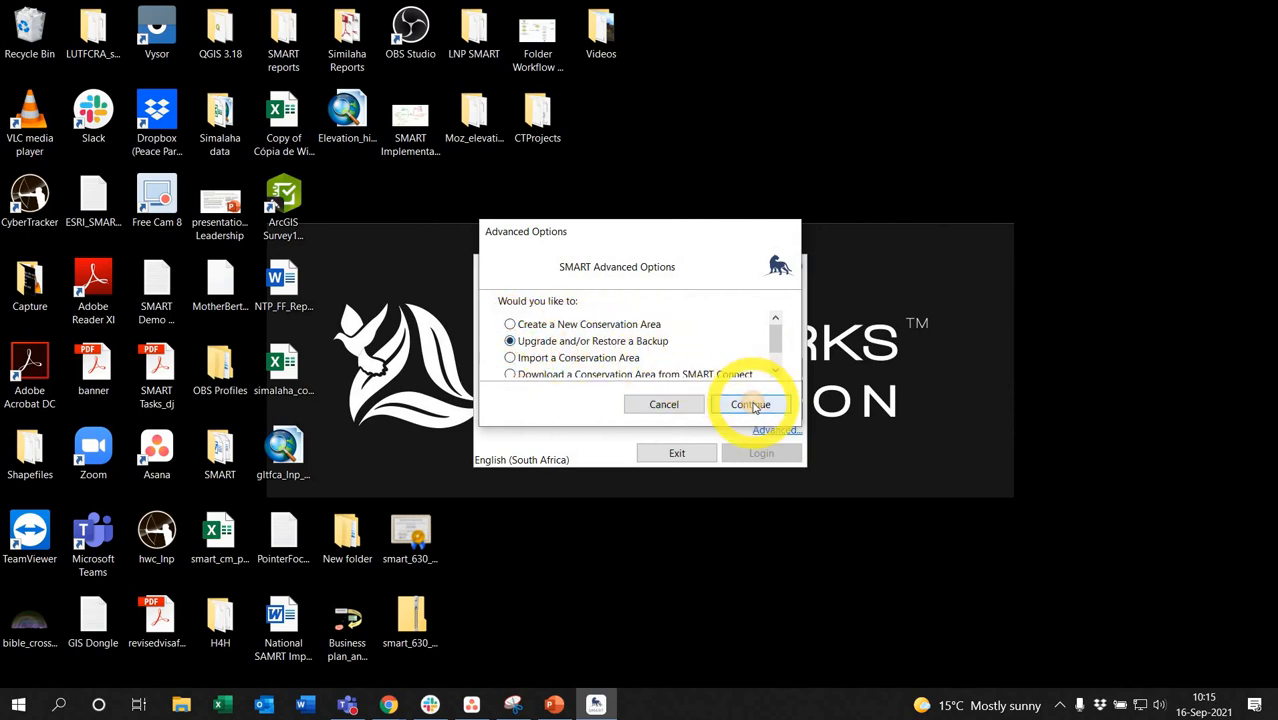
left_click(750, 404)
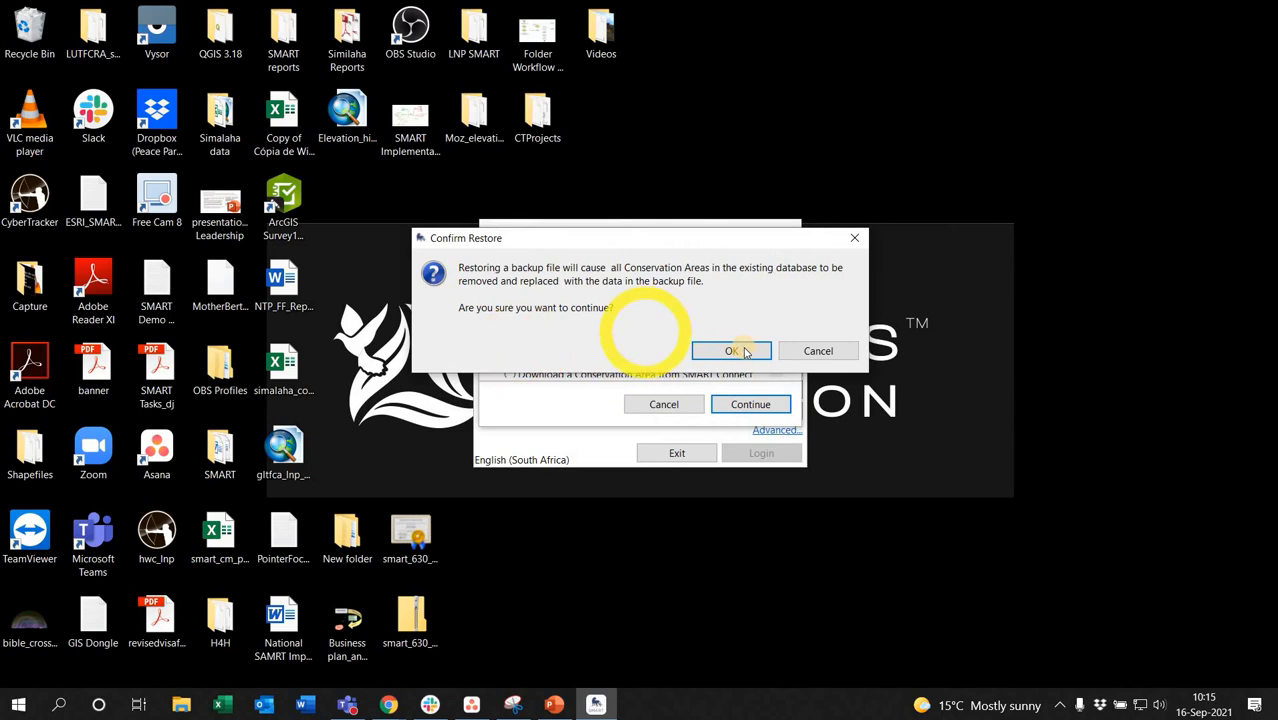
left_click(732, 350)
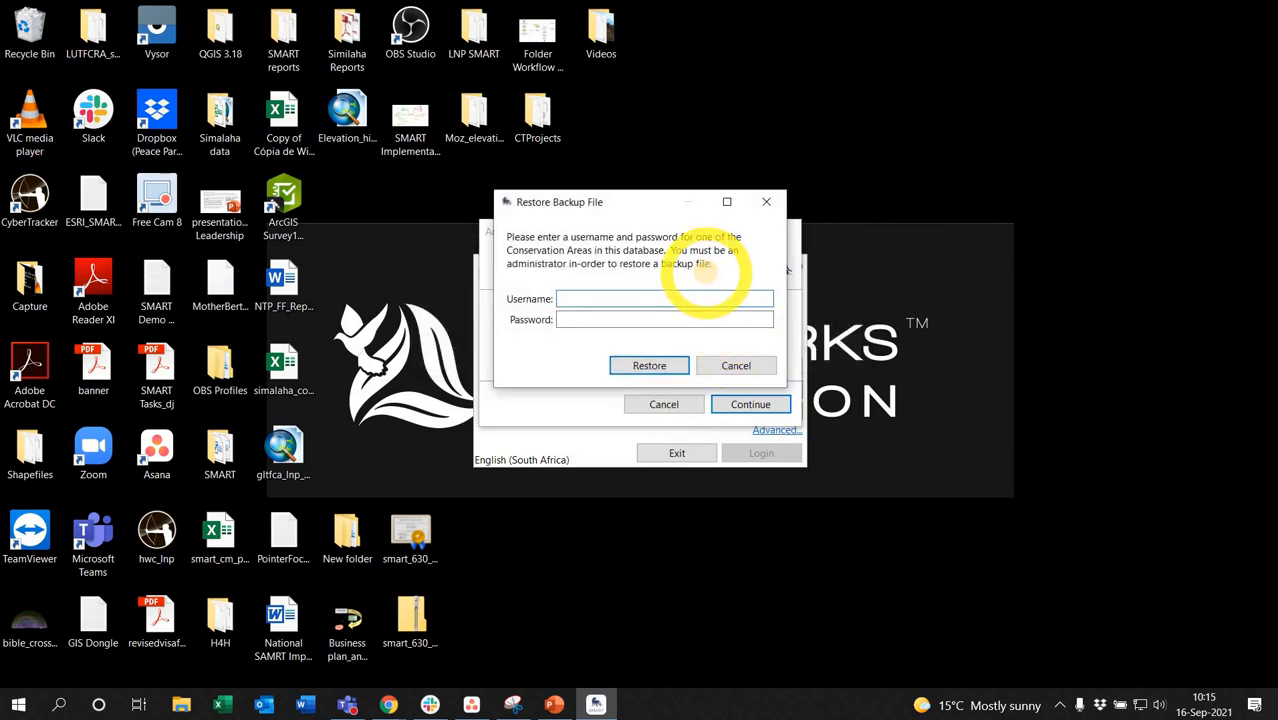
Authorise the restore with the smart administrator username and password
type("smart")
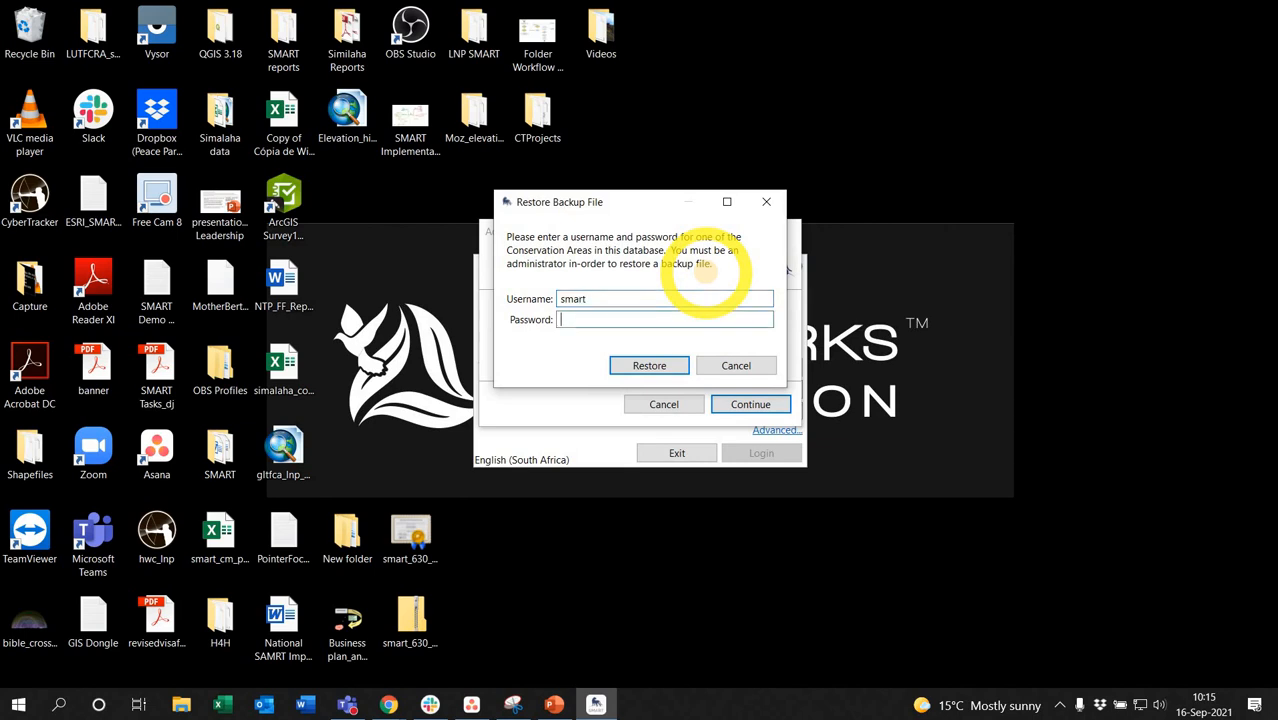
type("•••••")
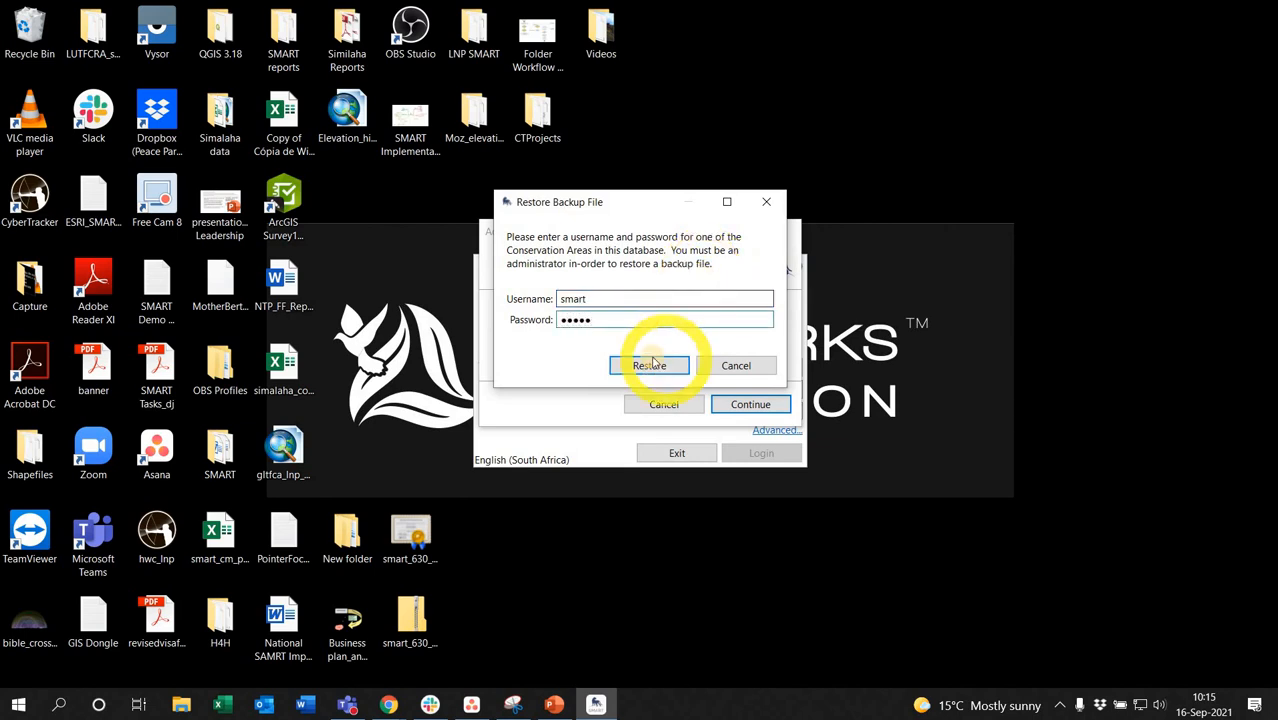
left_click(648, 364)
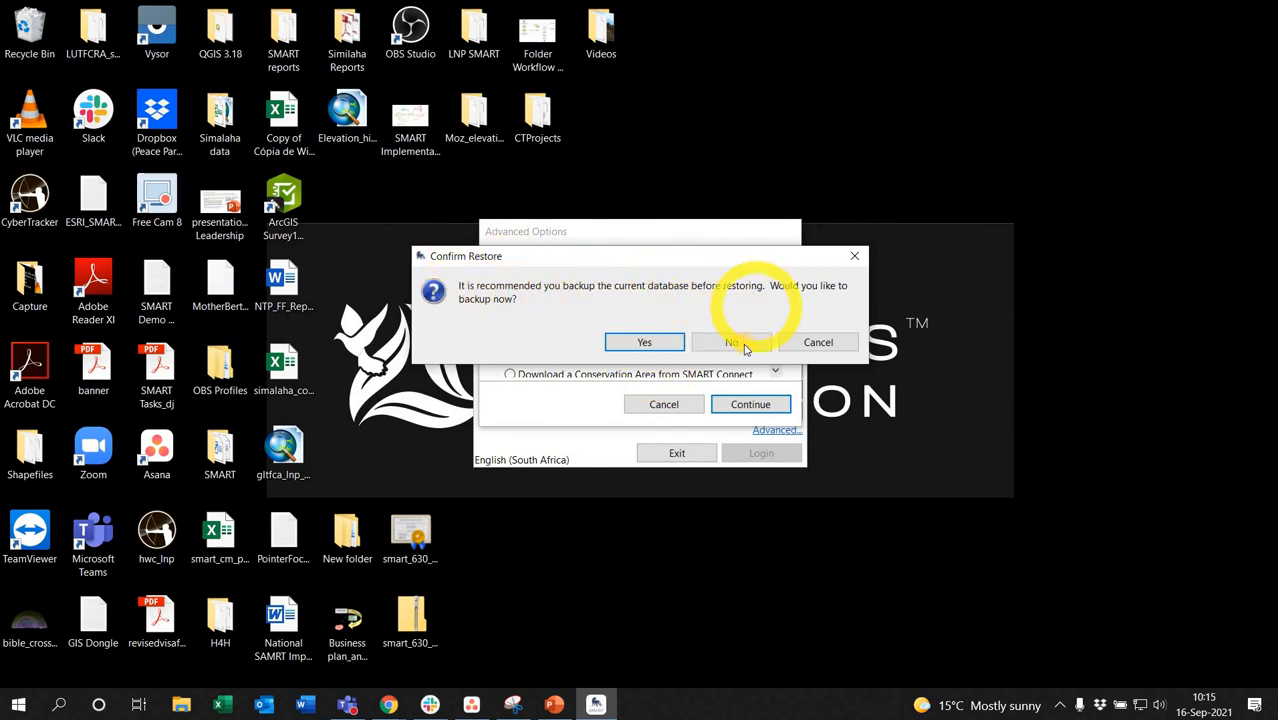
Skip the pre-backup, select SMART_20210916.bak from C:\smart6301\backup and start restoring it
left_click(732, 342)
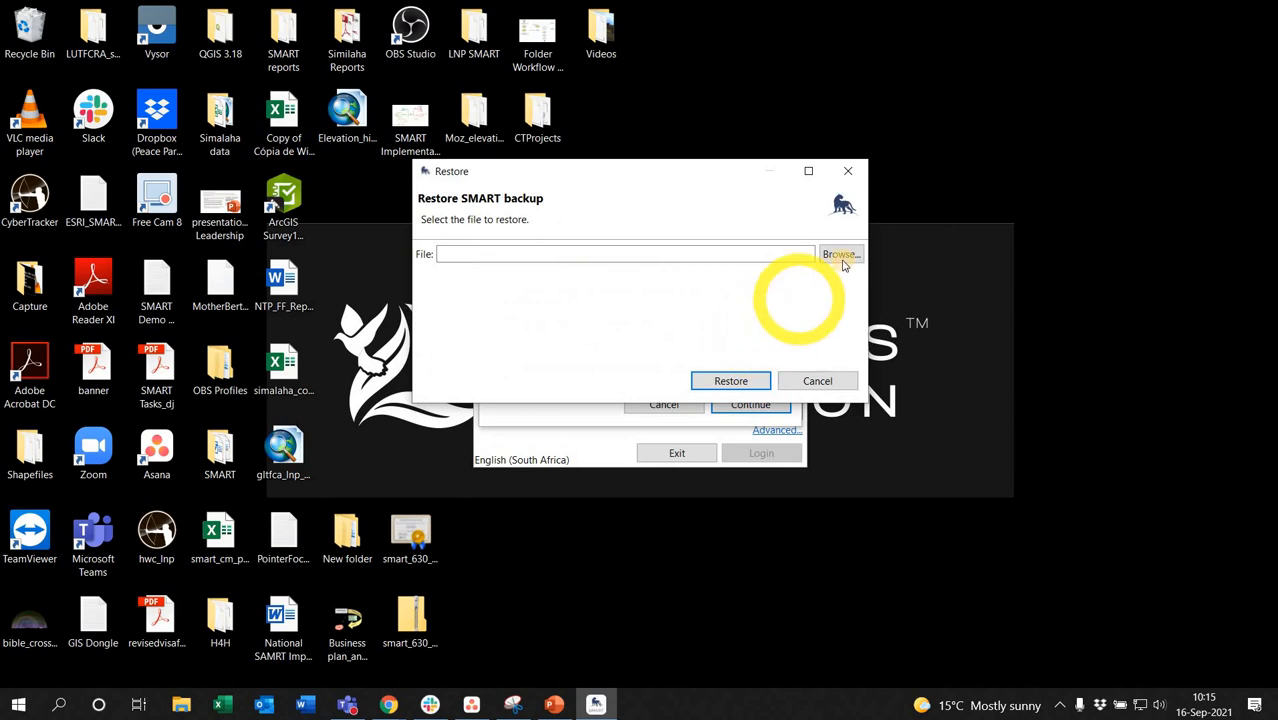
left_click(840, 254)
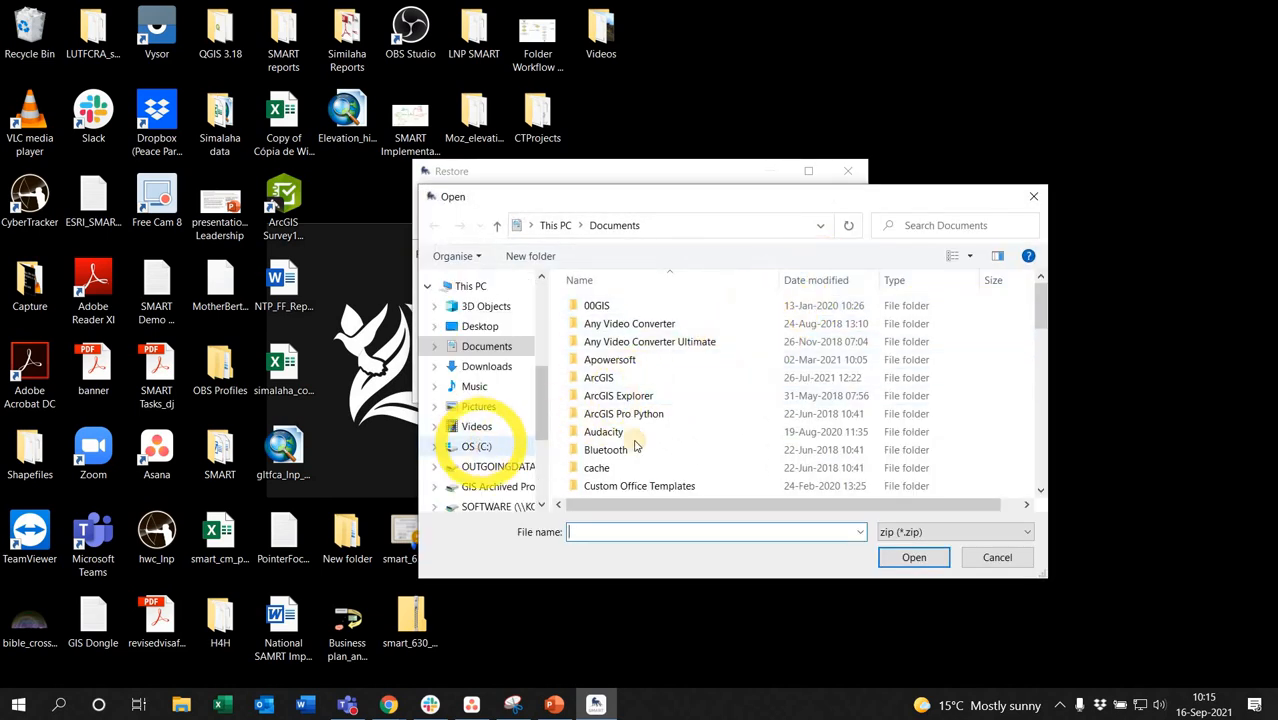
left_click(476, 446)
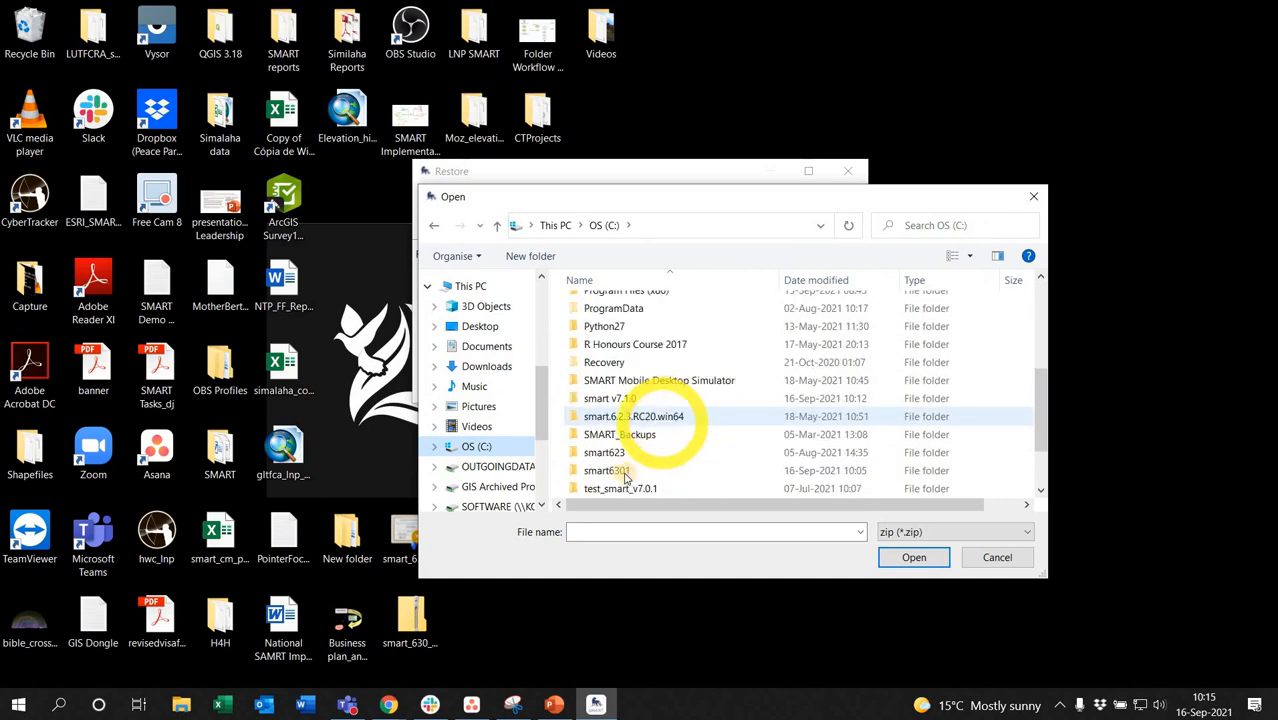
double_click(608, 470)
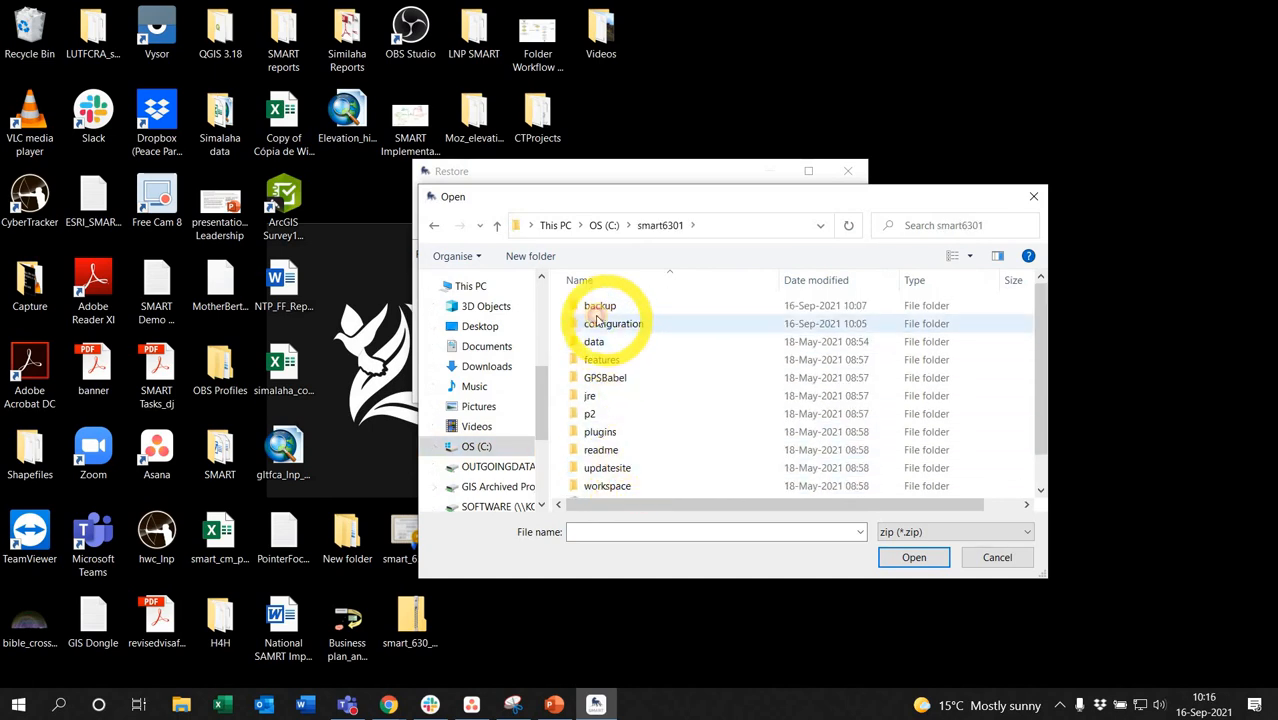
double_click(600, 304)
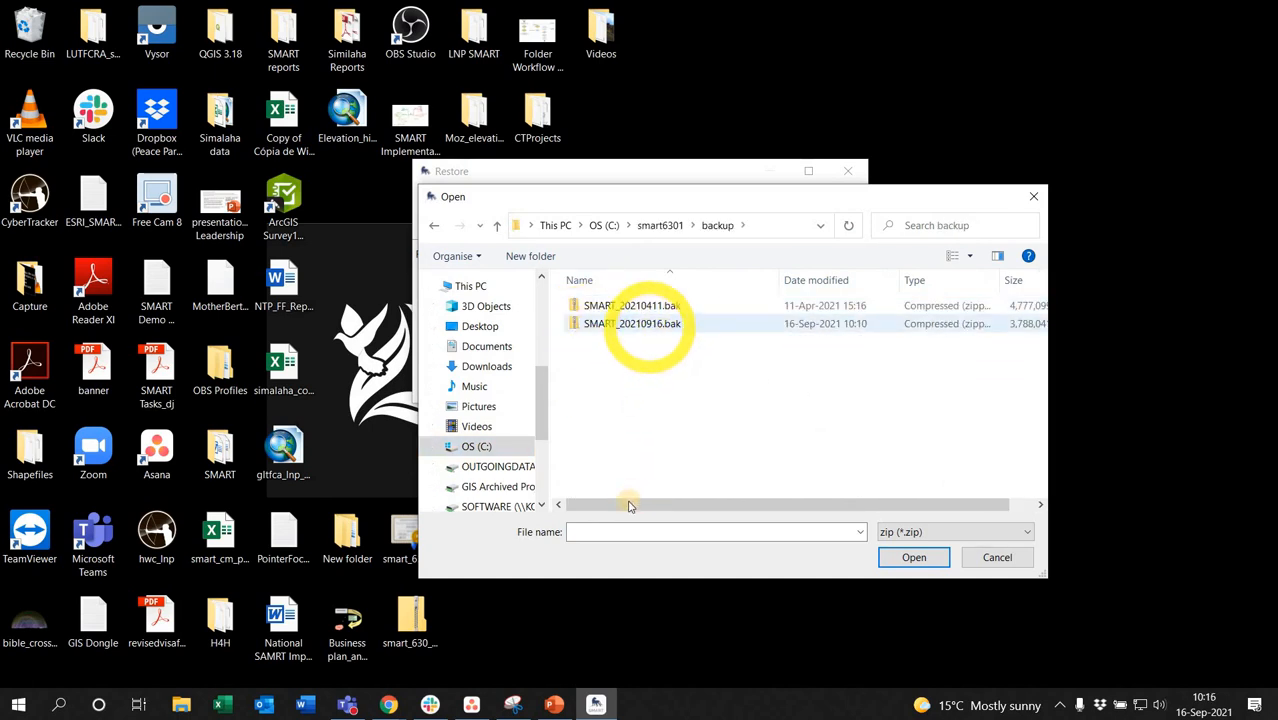
left_click(632, 324)
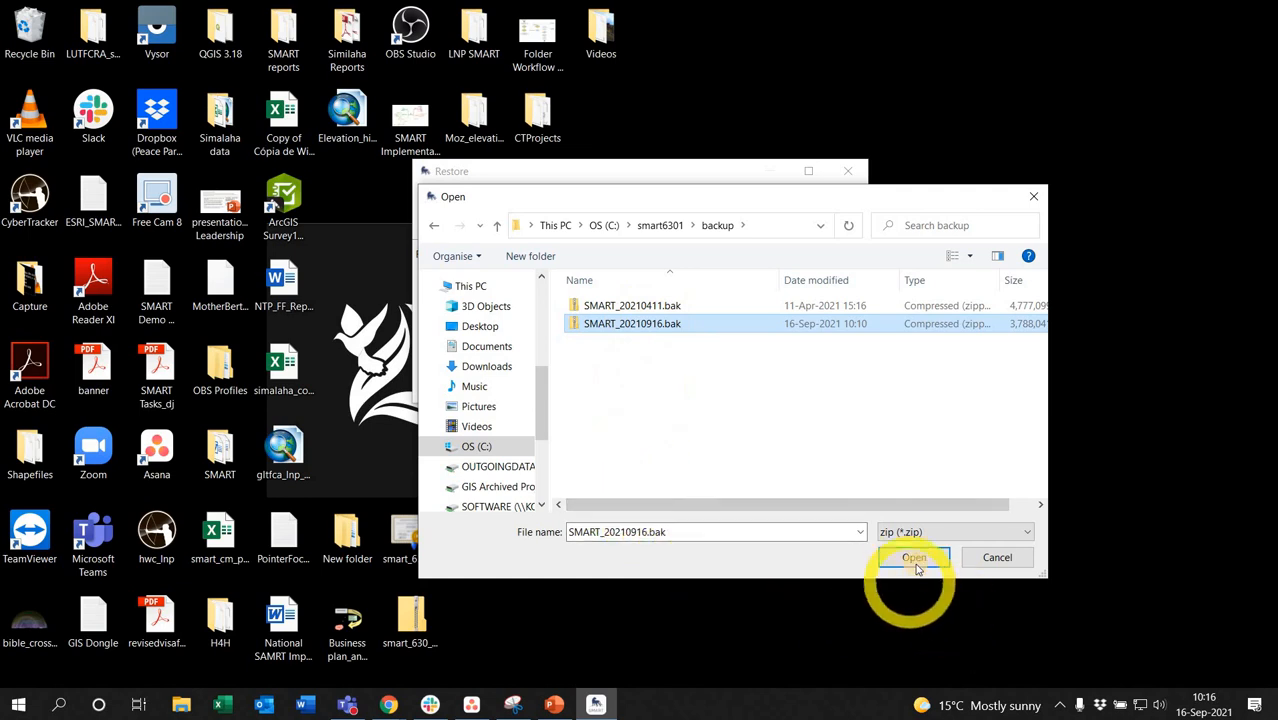
left_click(914, 556)
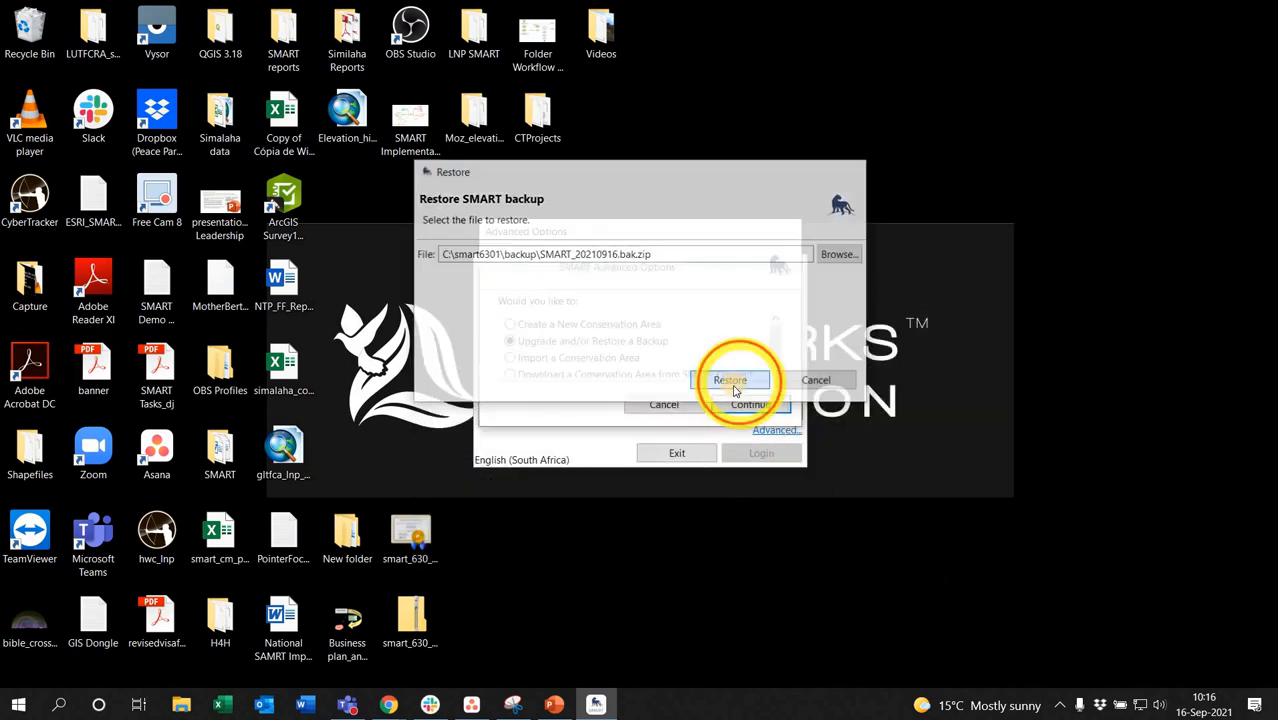
left_click(730, 380)
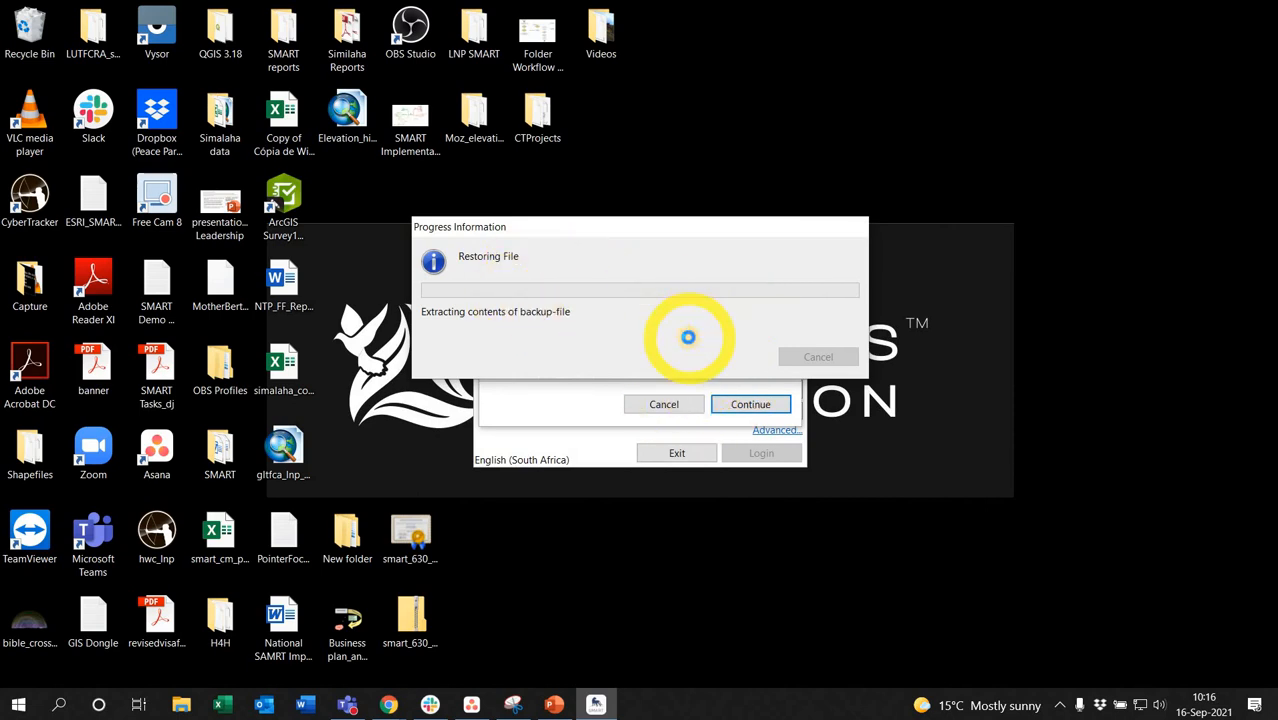
mouse_move(684, 212)
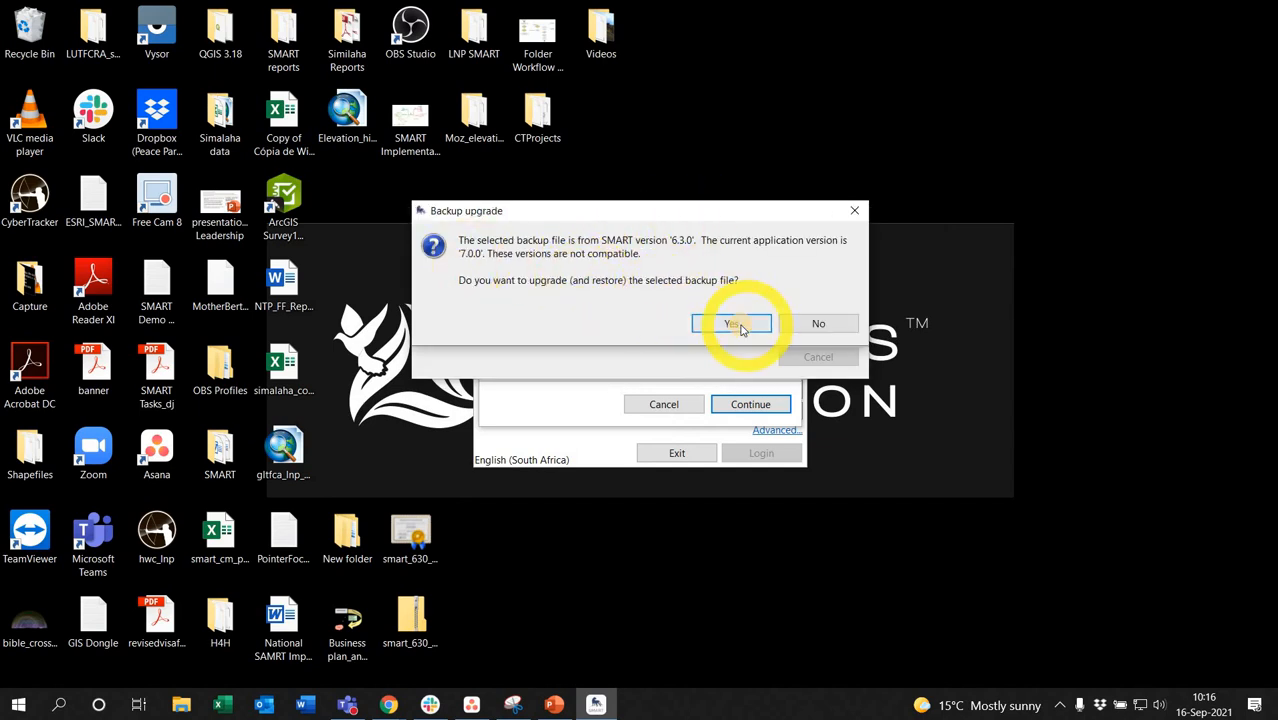
Agree to upgrade the 6.3.0 backup, accept the plugin warnings and acknowledge Restore Complete
left_click(732, 324)
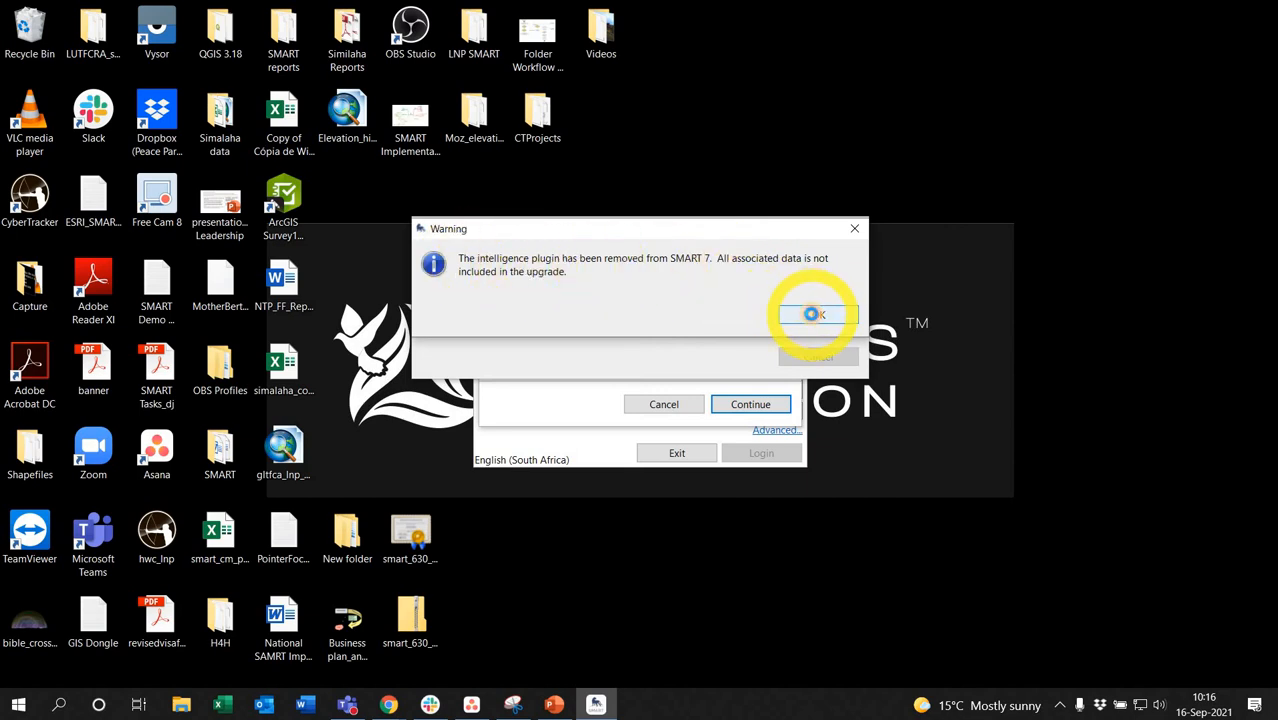
left_click(812, 314)
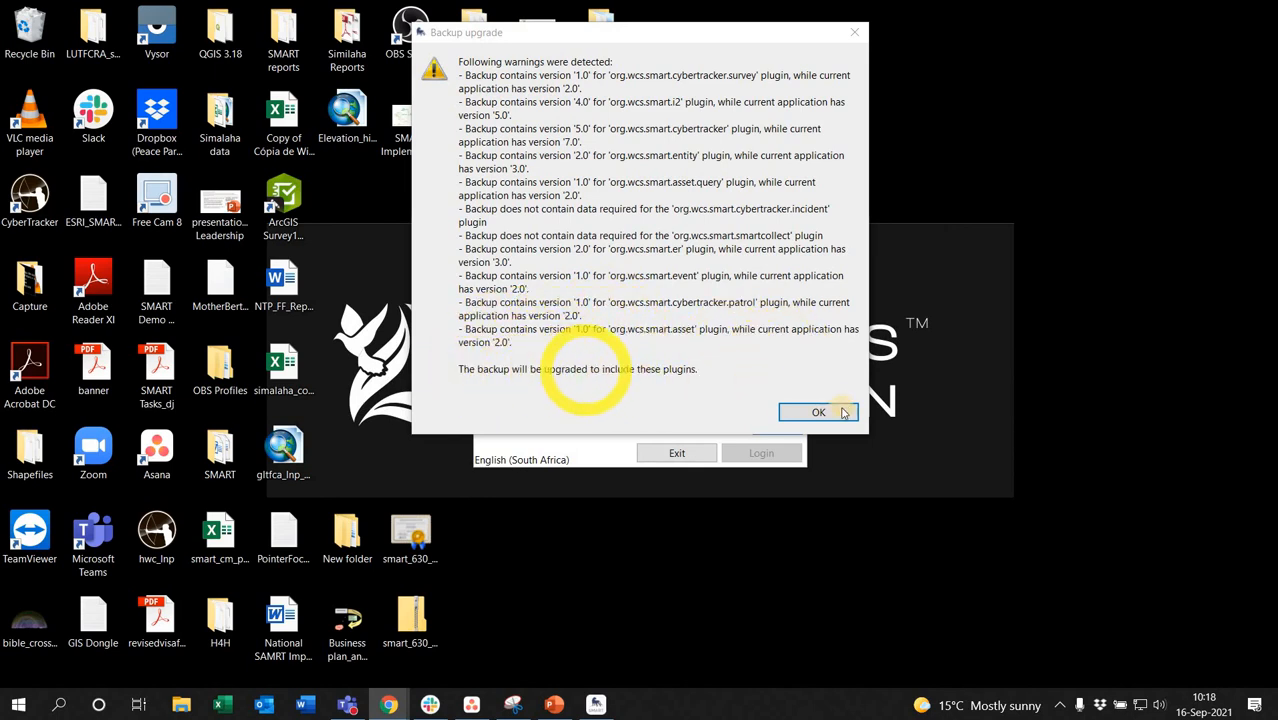
left_click(818, 412)
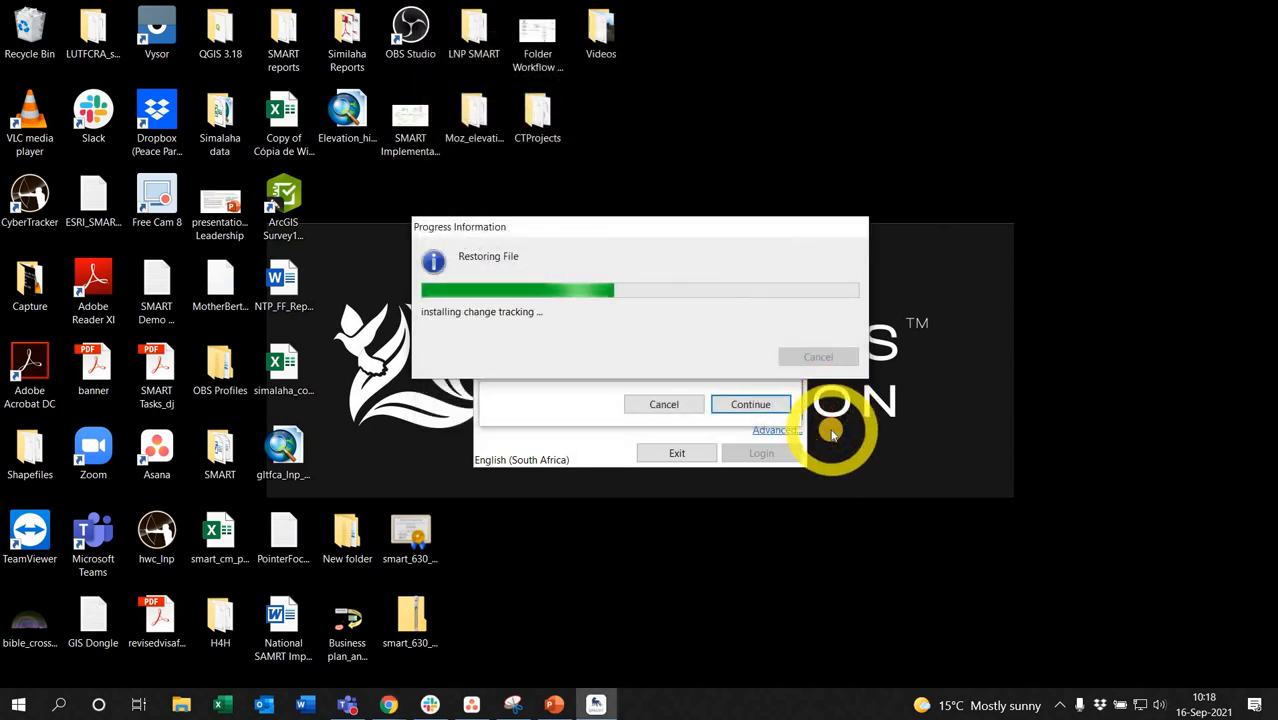
mouse_move(1228, 504)
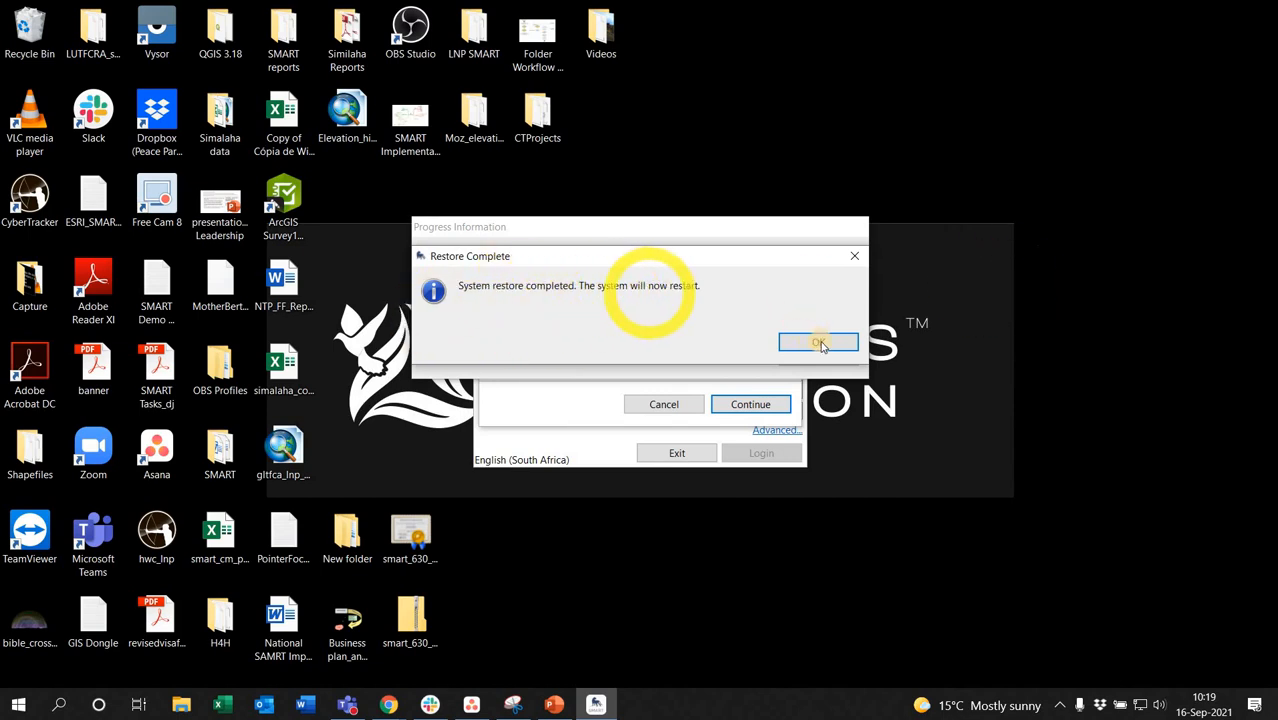
left_click(818, 342)
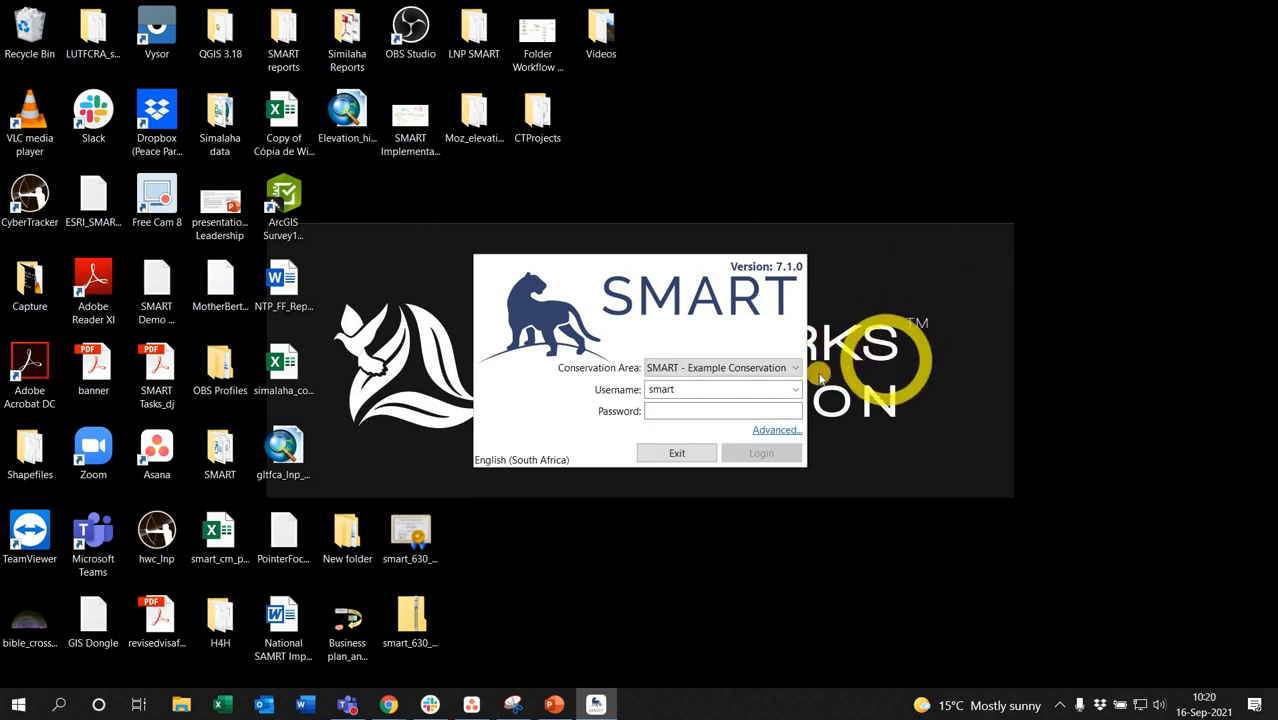
Log in to PNL - Parque Nacional do Limpopo with the password and maximize the window
left_click(796, 368)
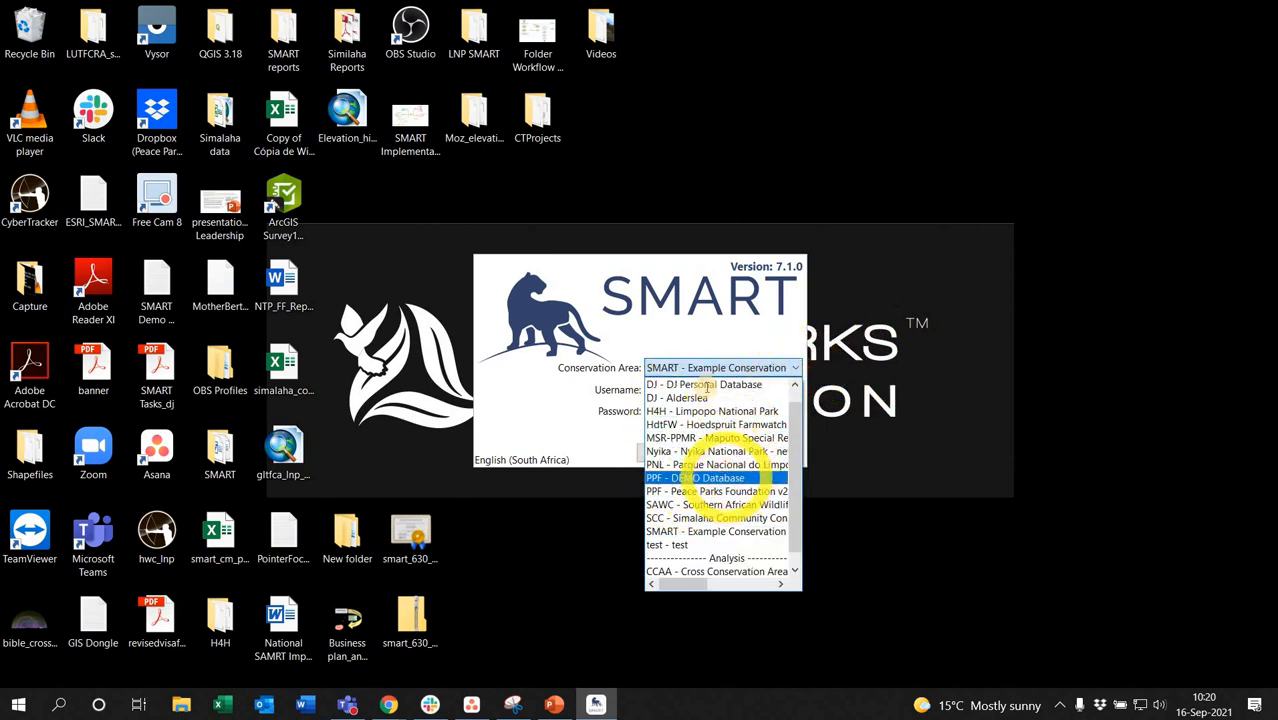
left_click(716, 464)
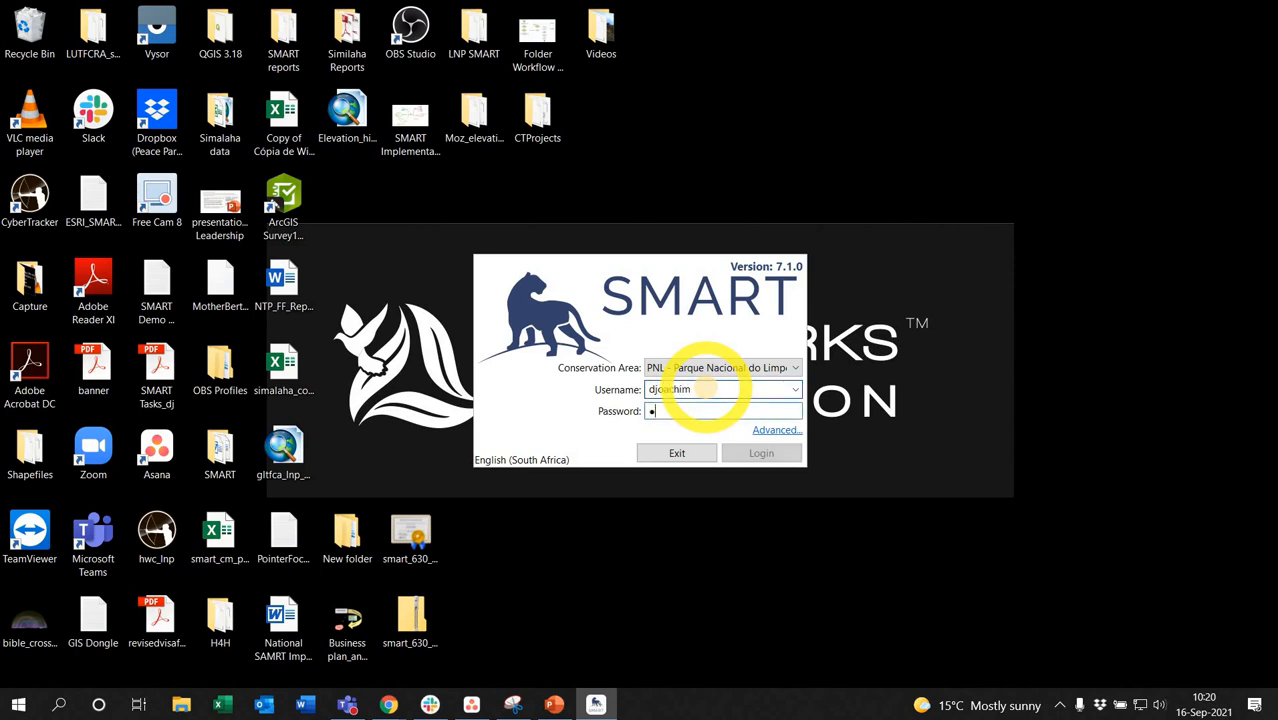
type("password")
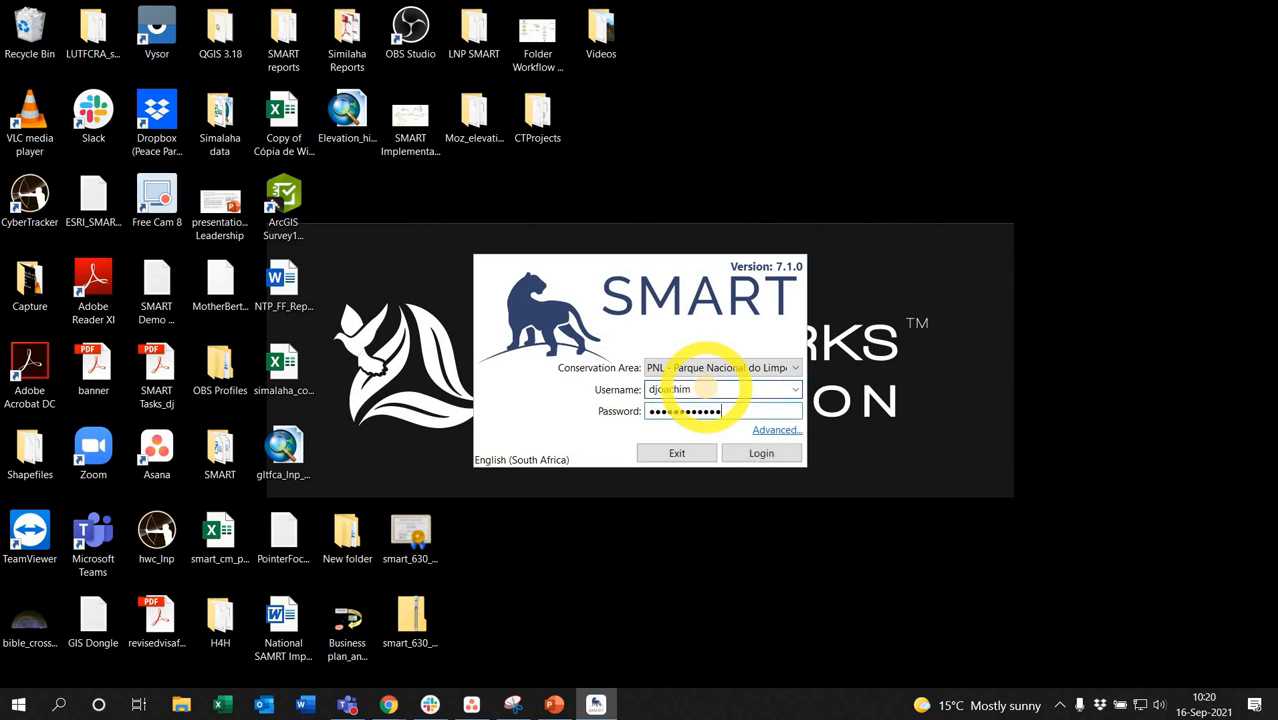
left_click(762, 452)
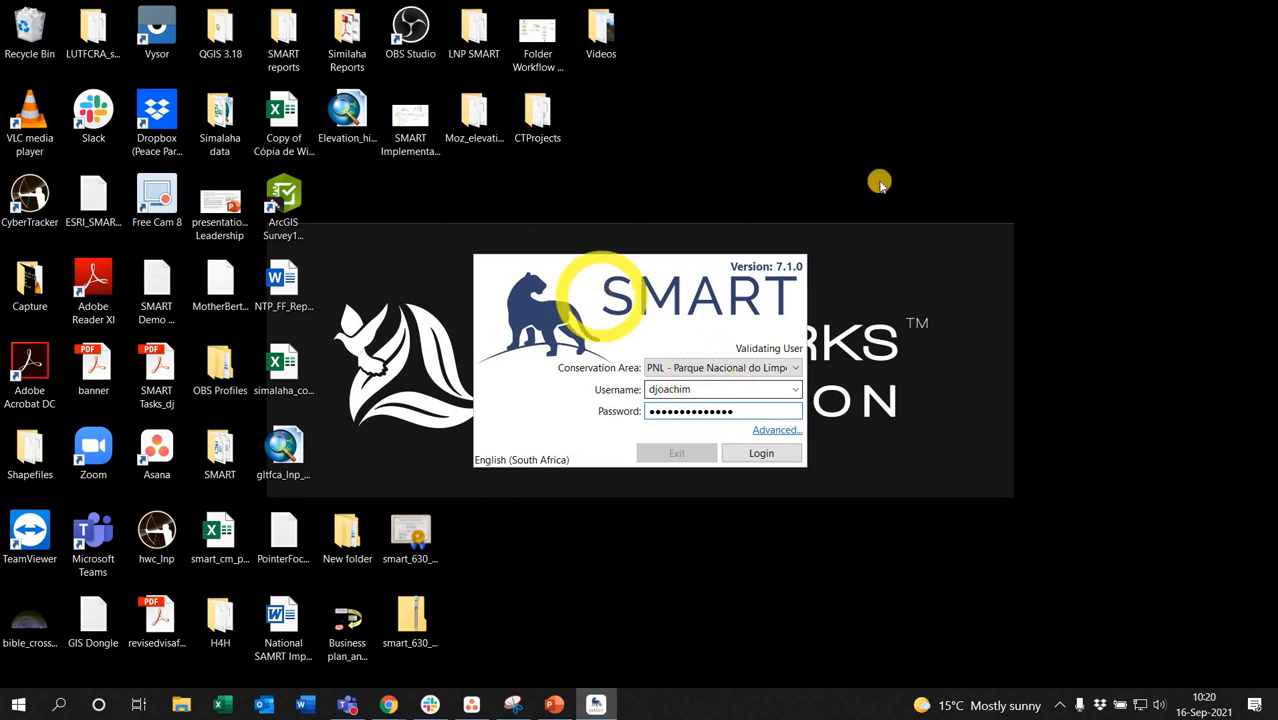
left_click(760, 452)
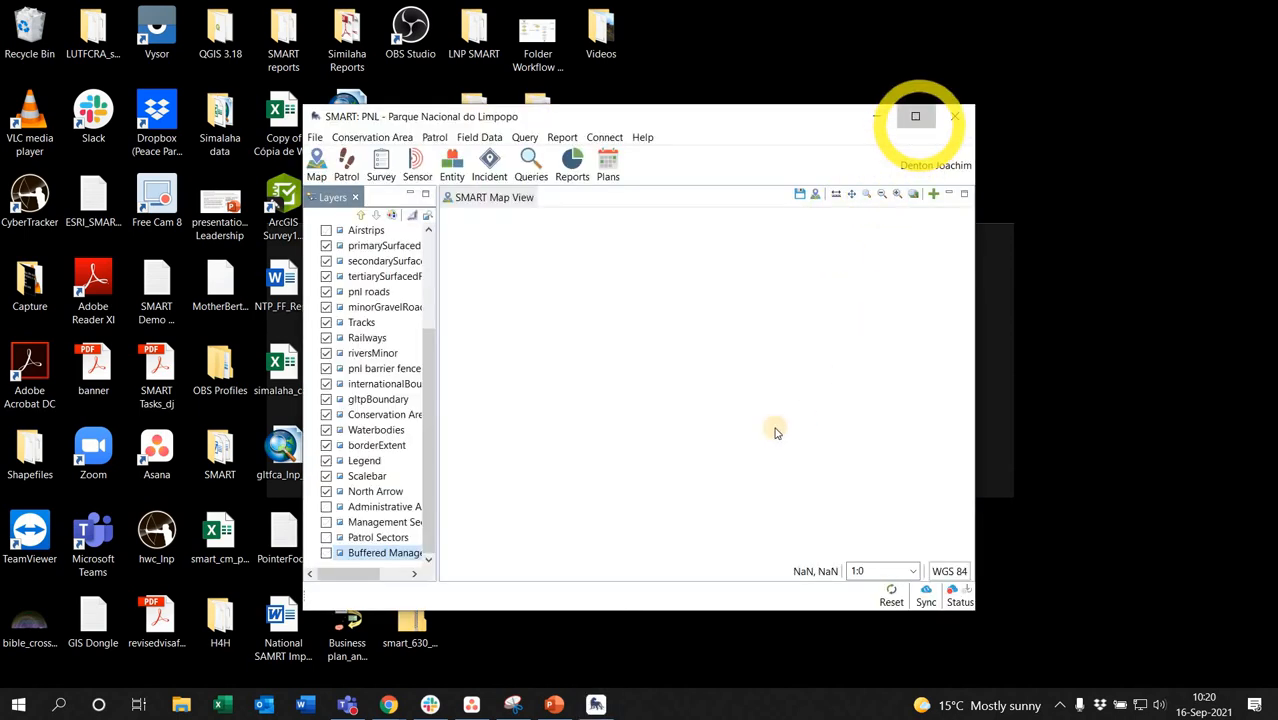
left_click(916, 116)
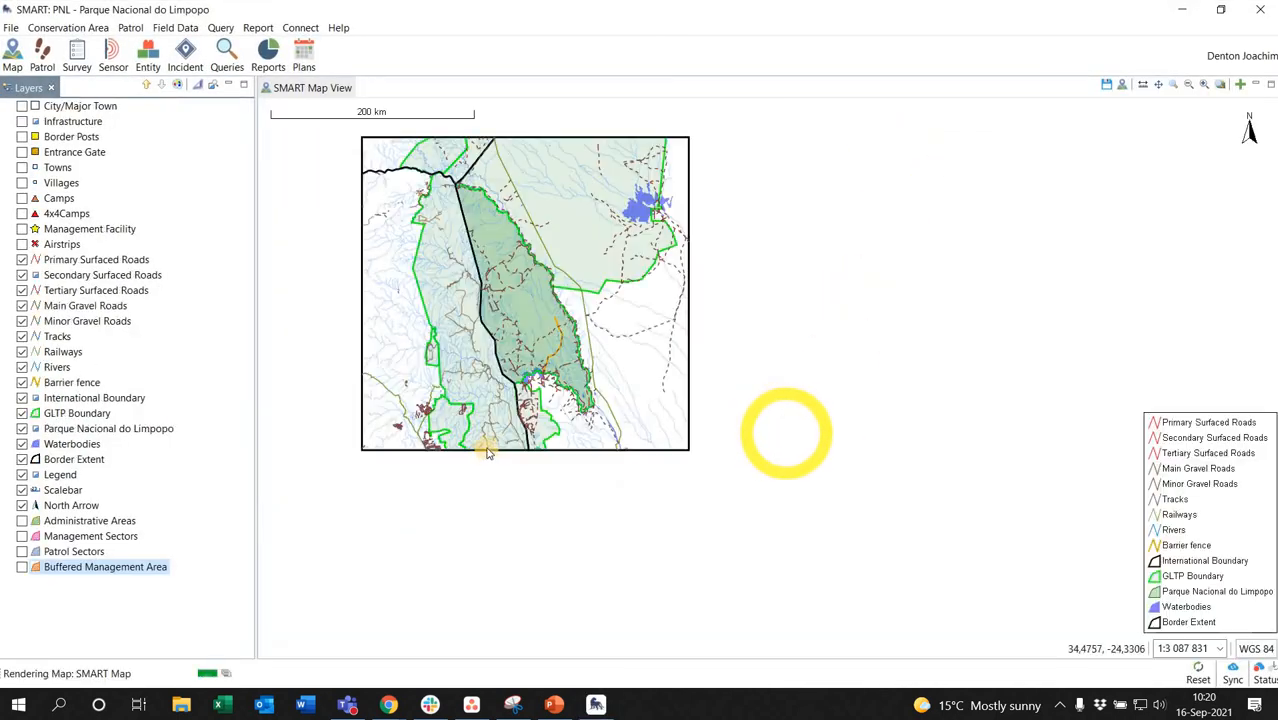